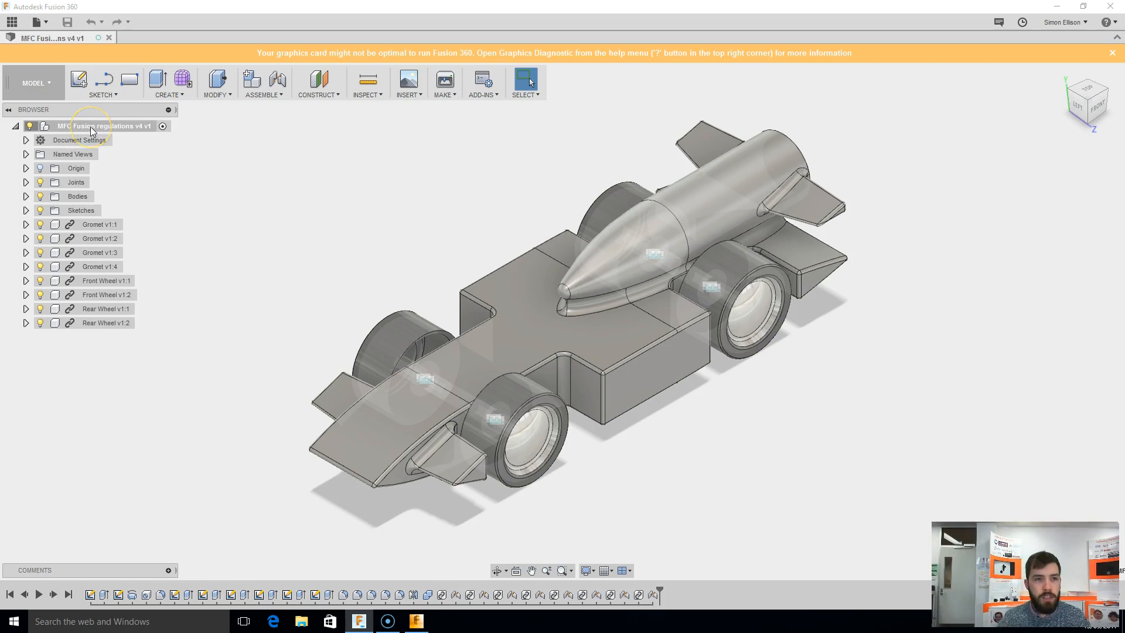
Step: Start a Save As STL export from the root car component's context menu in the Browser
right_click(101, 126)
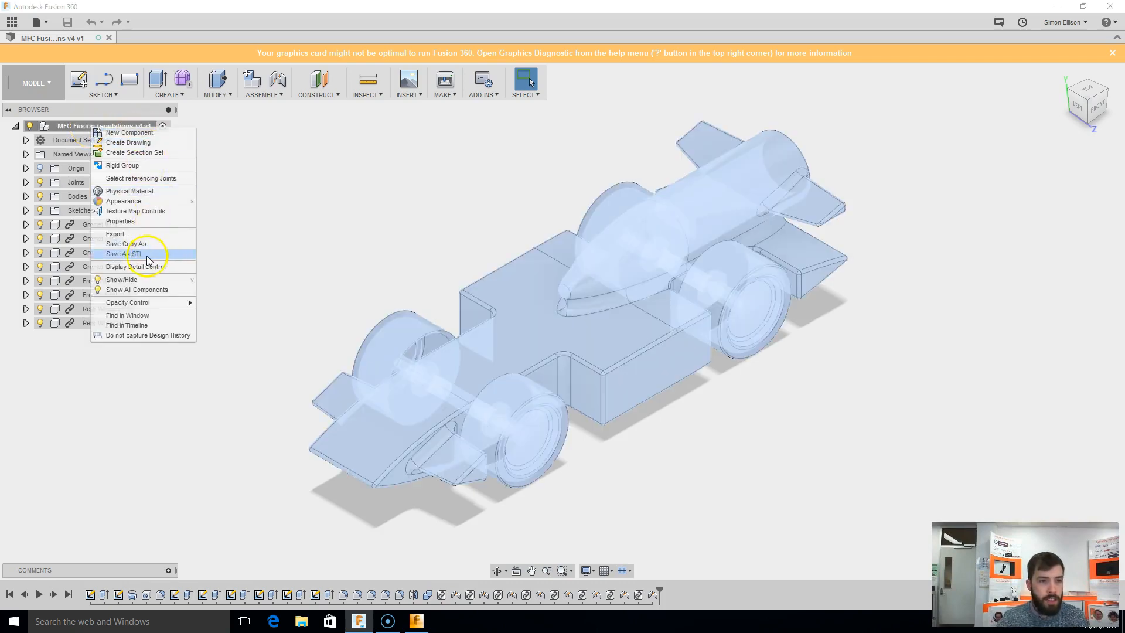
click(124, 253)
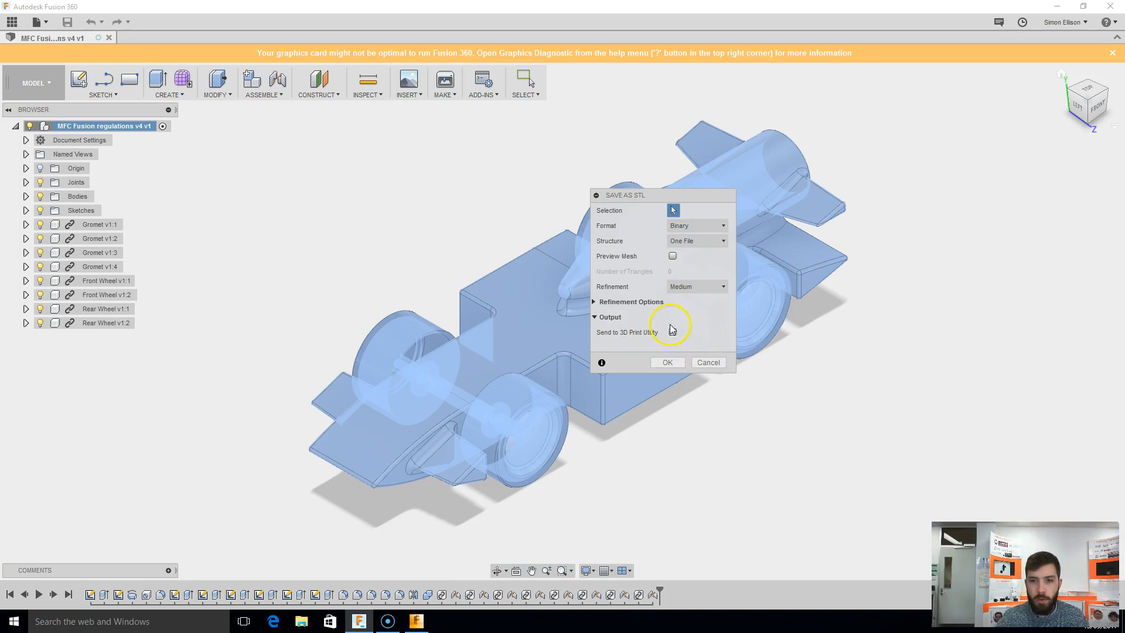
mouse_move(680, 338)
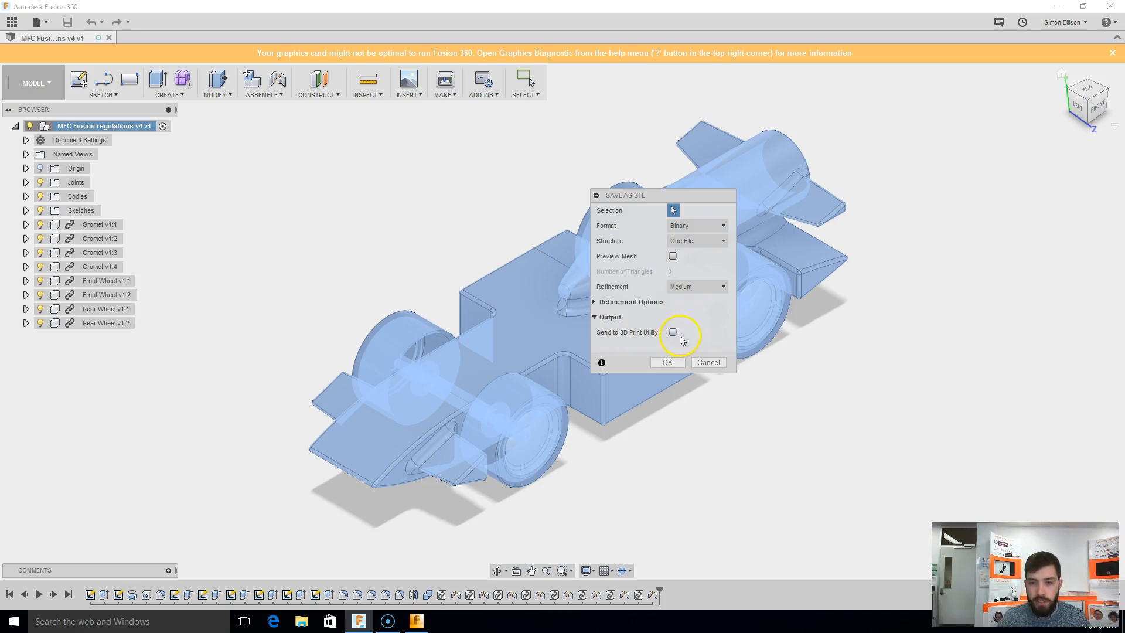
mouse_move(689, 341)
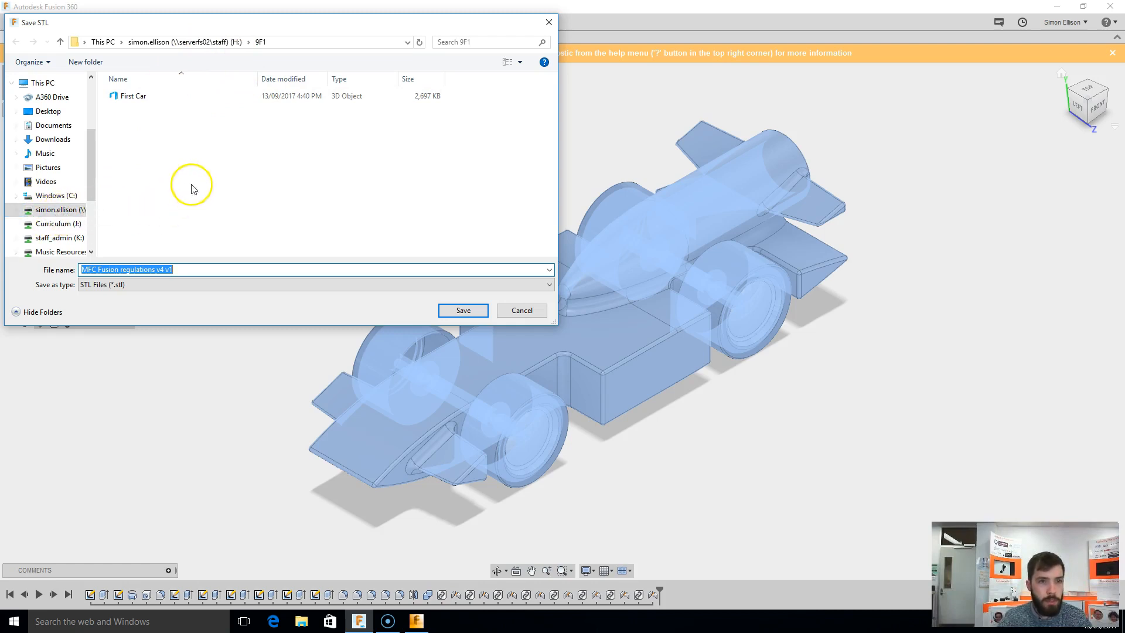
mouse_move(142, 116)
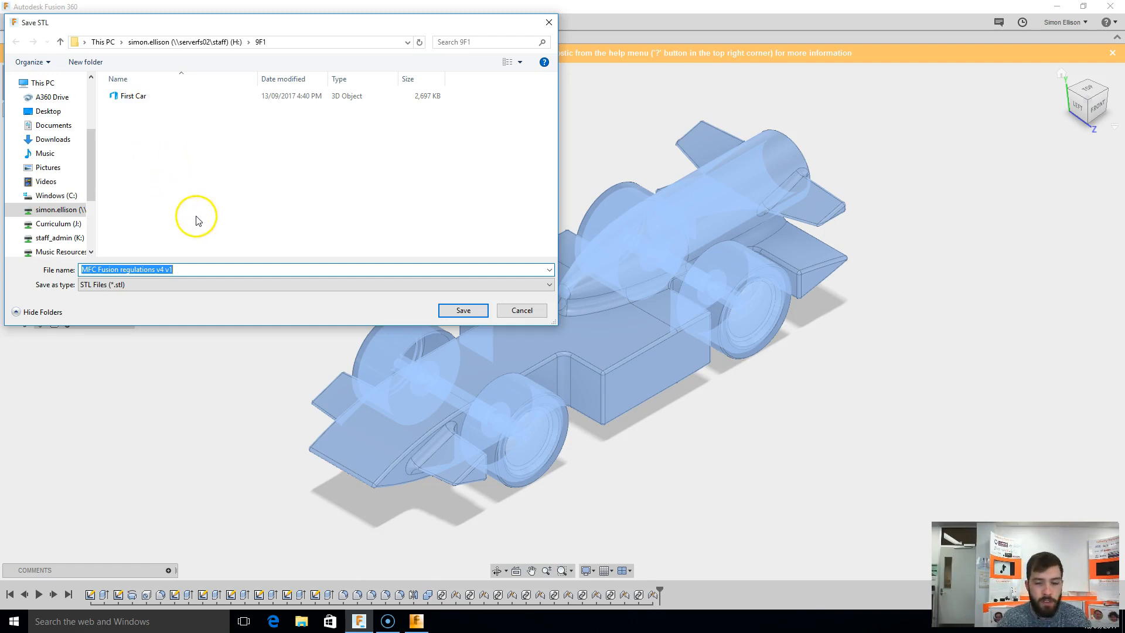
mouse_move(214, 266)
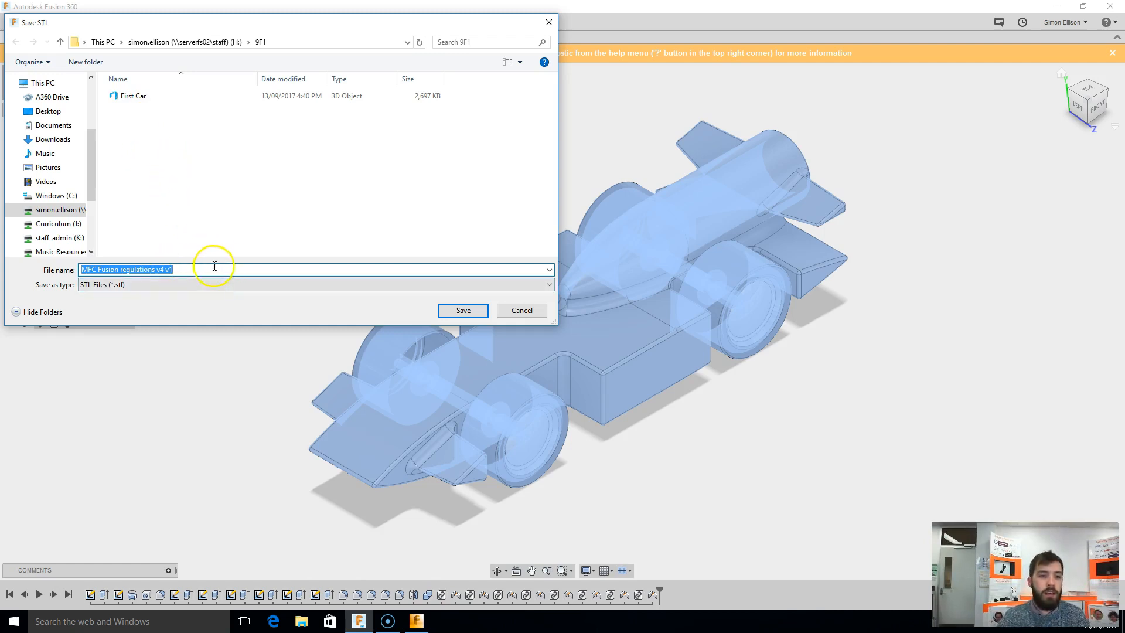
mouse_move(530, 318)
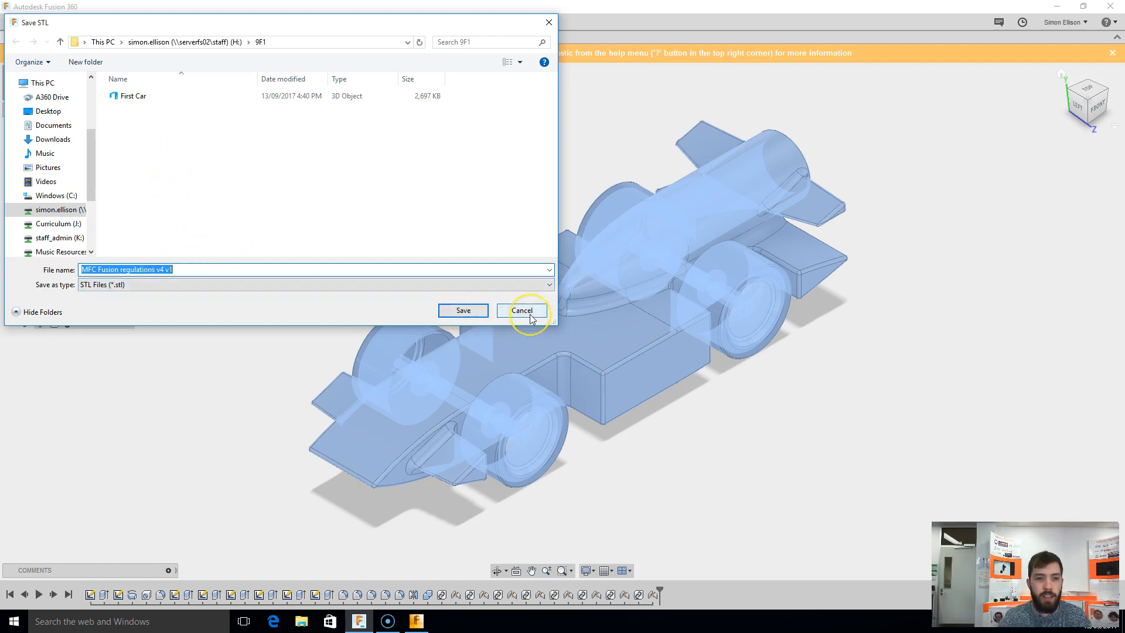
mouse_move(312, 180)
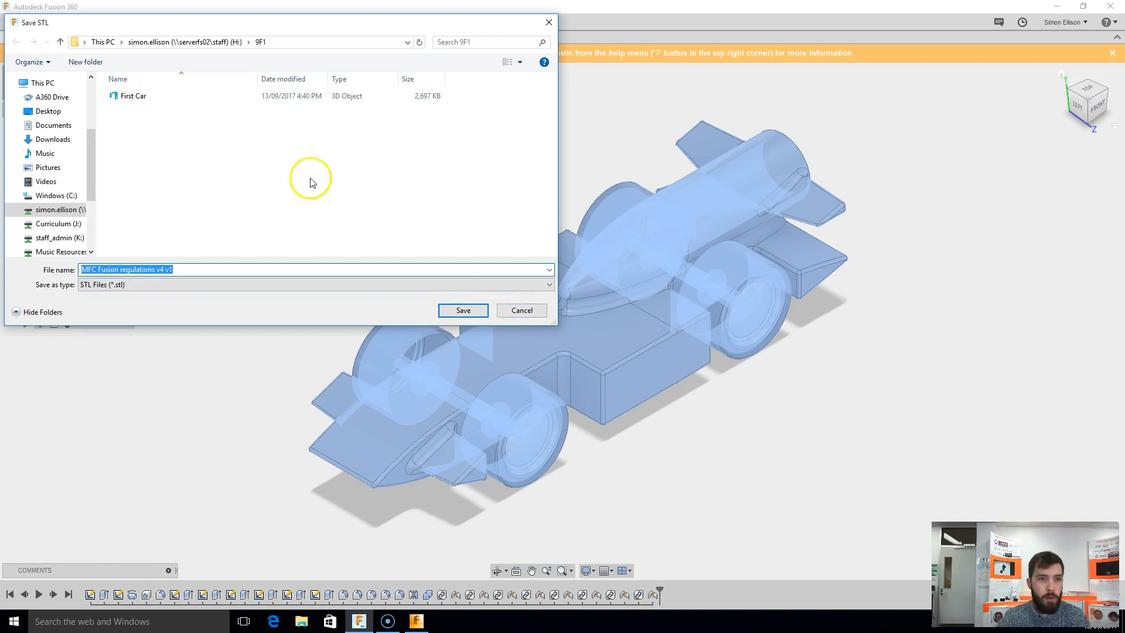
Step: Cancel the Save STL dialog in the 9F1 folder, returning to the car model
click(463, 309)
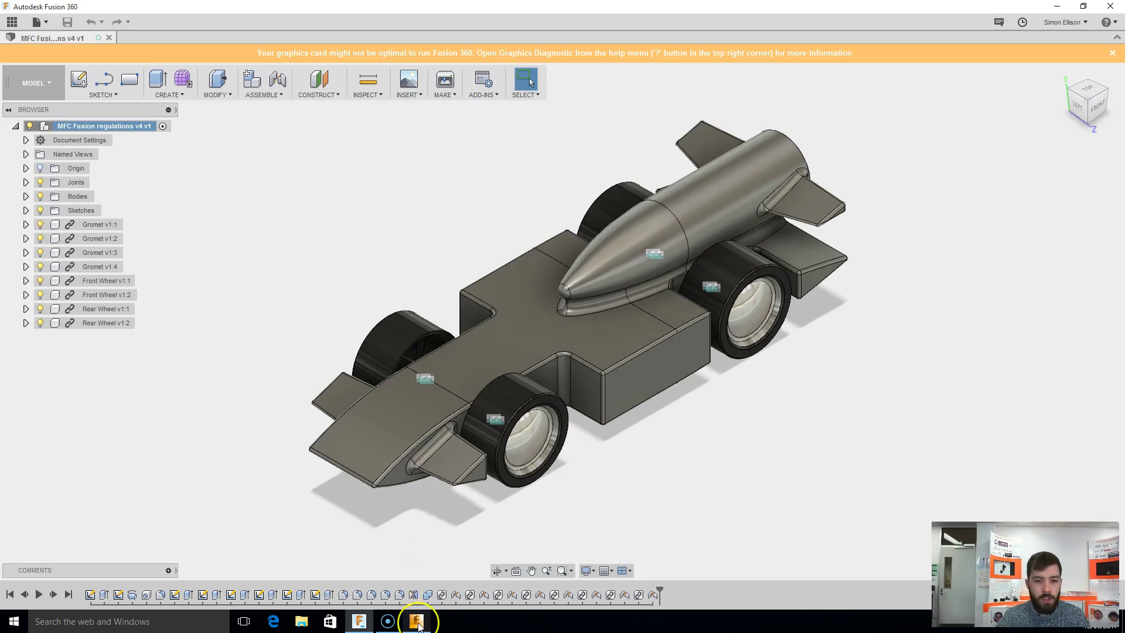
Step: Switch to Flow Design and import the First Car STL from H:\9F1 into the wind tunnel
click(417, 621)
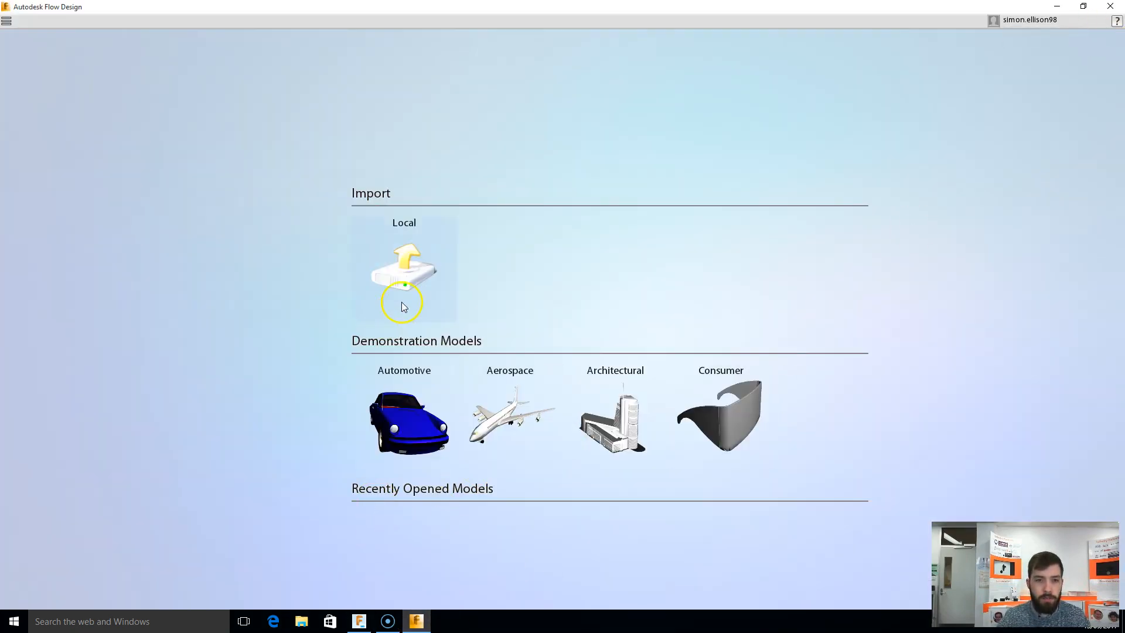
mouse_move(415, 253)
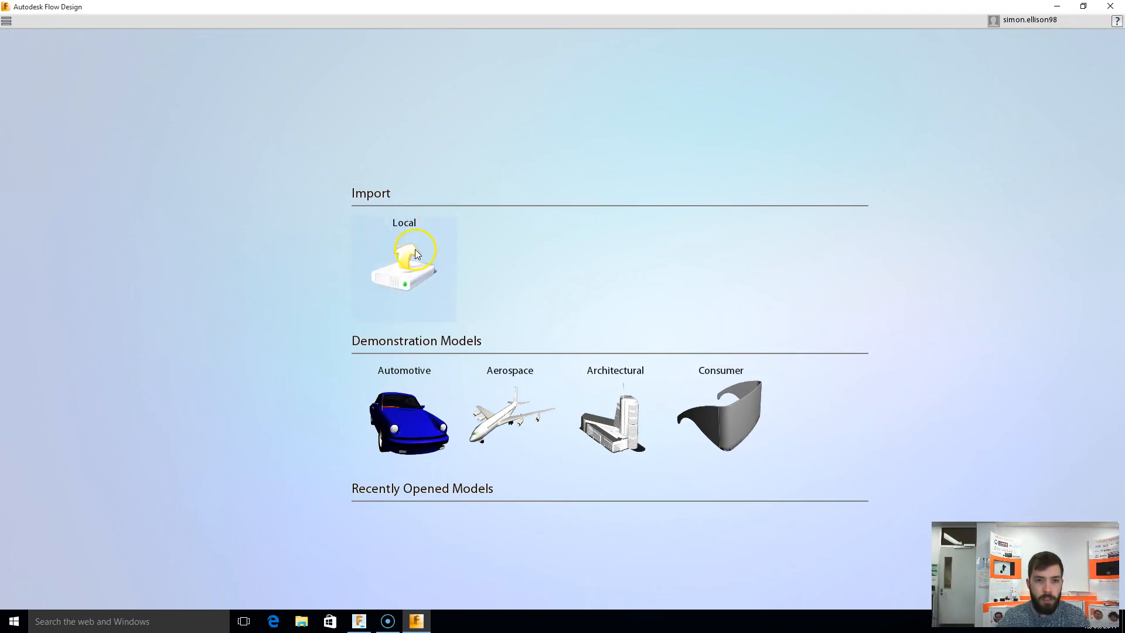
click(404, 261)
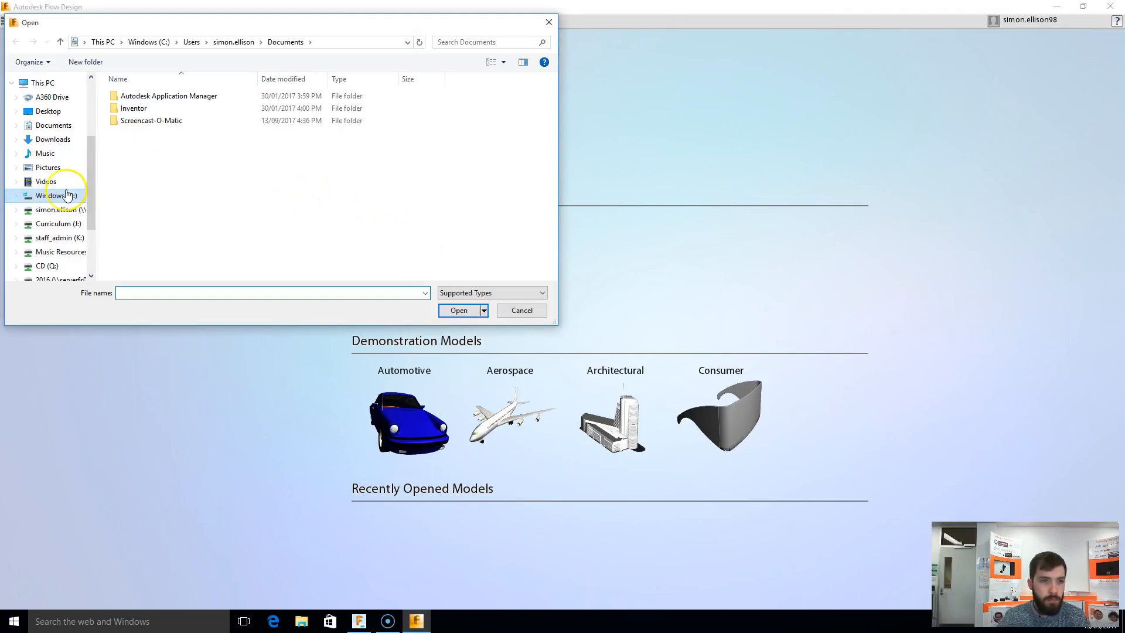
click(58, 210)
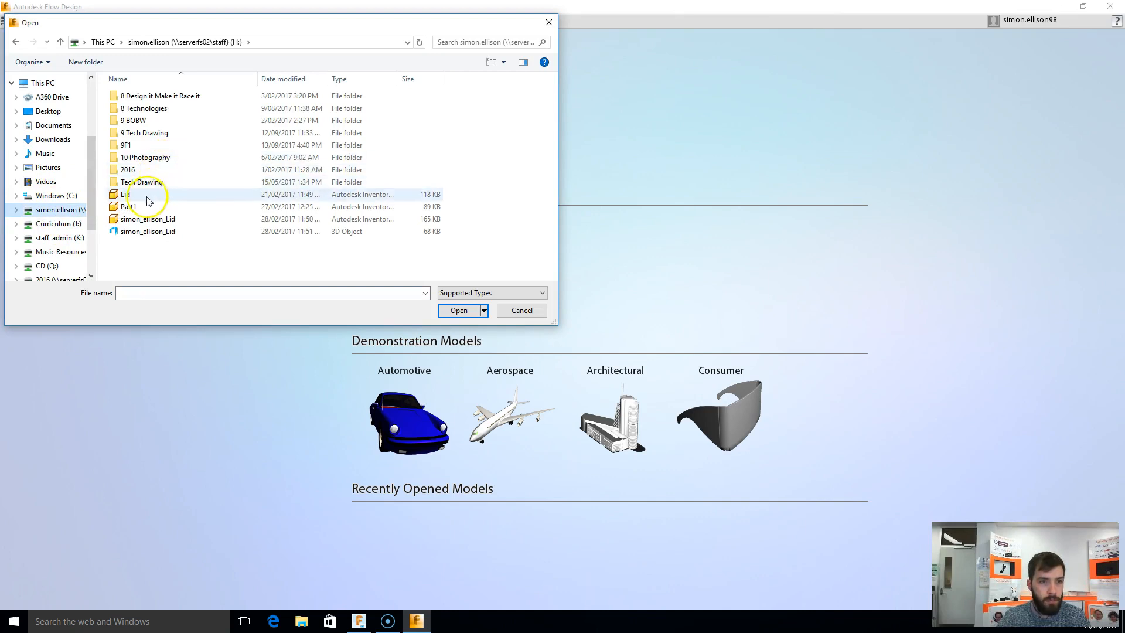
double_click(127, 146)
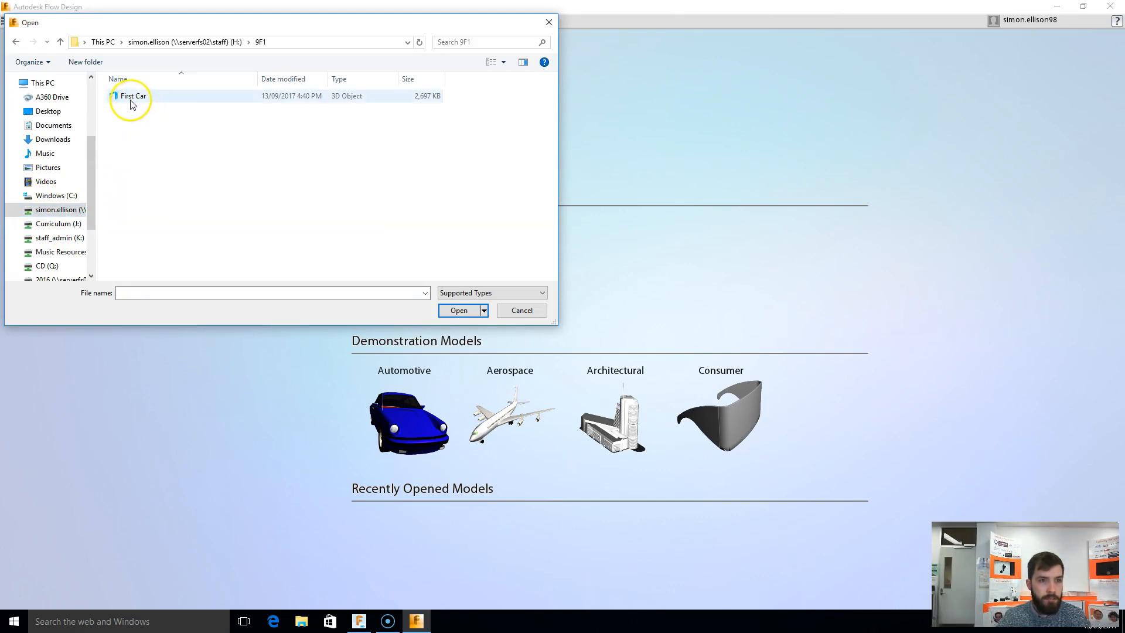
click(133, 95)
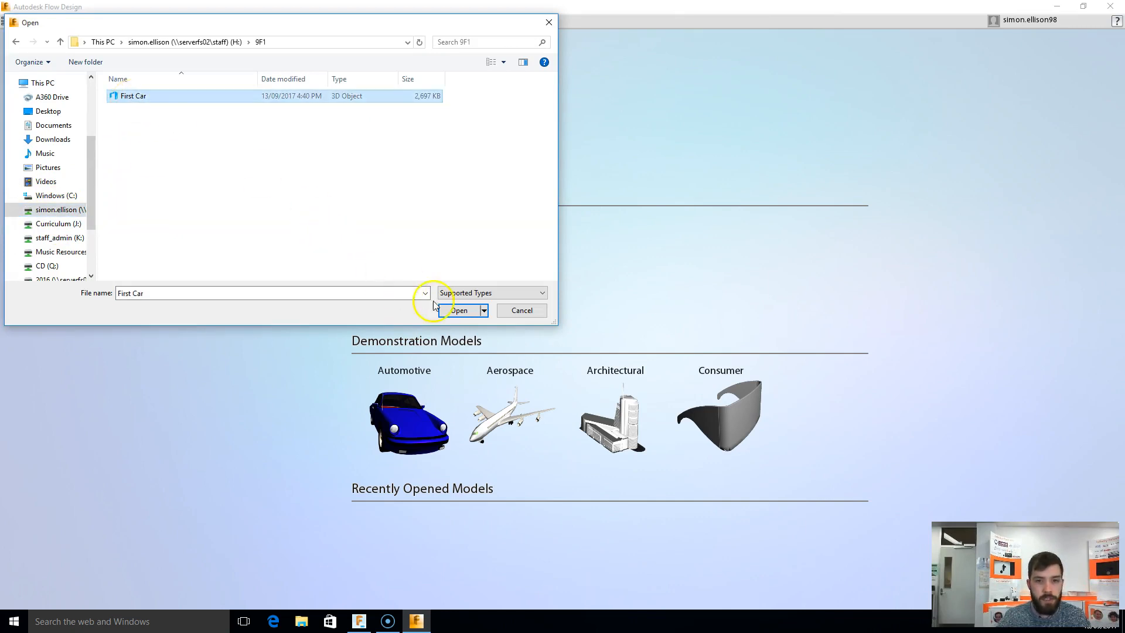
click(458, 310)
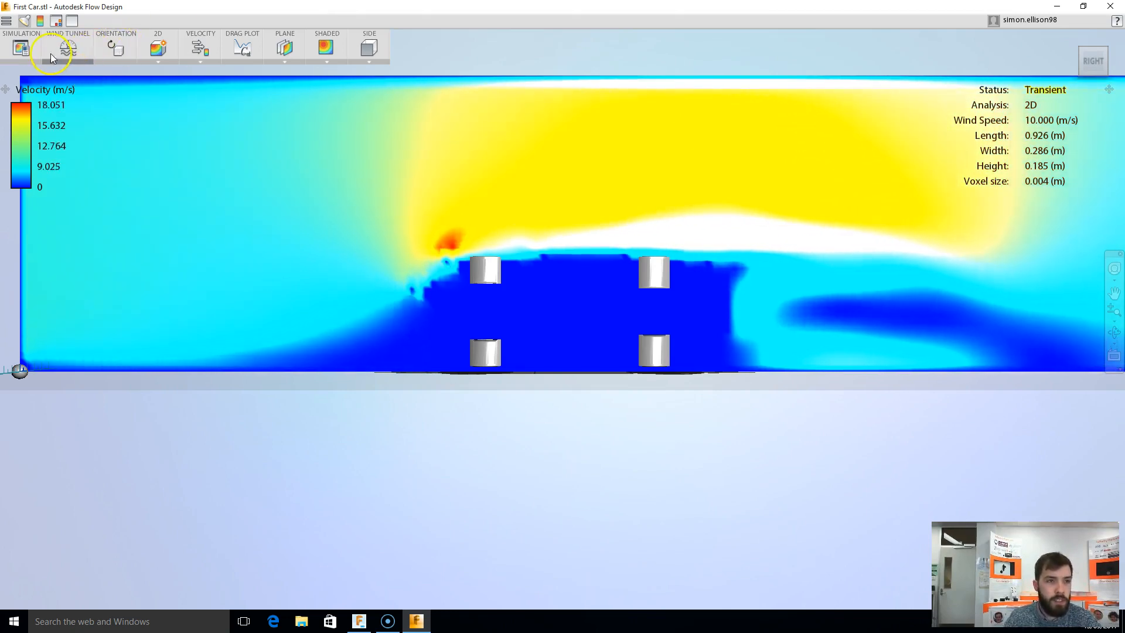
mouse_move(68, 47)
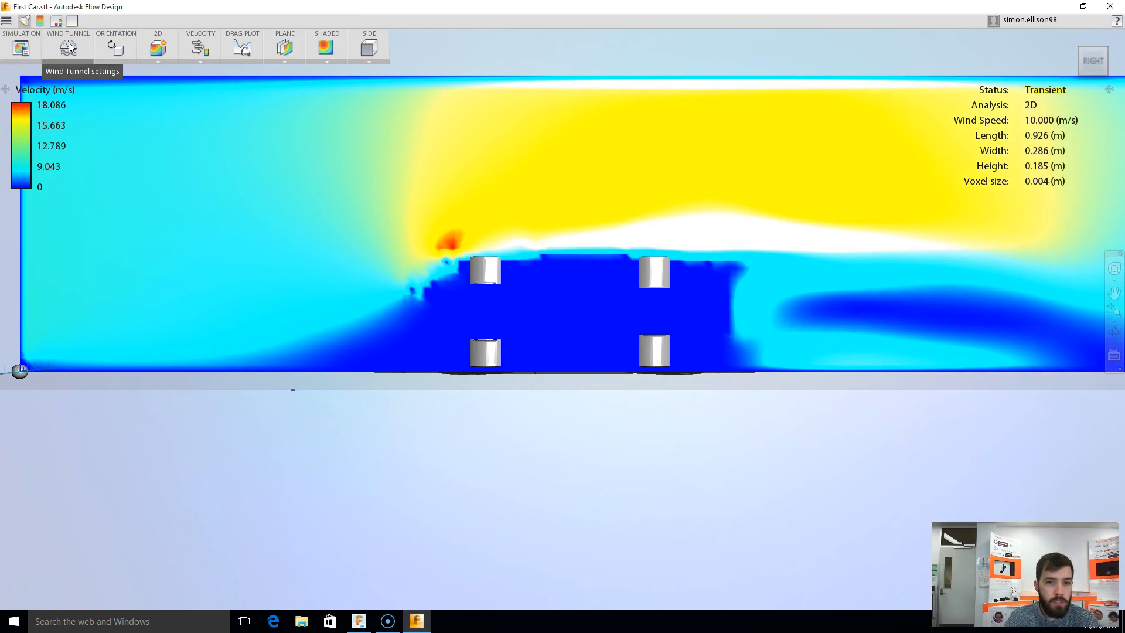
Step: Set the model orientation X Angle to 90 so the car sits side-on in the tunnel
click(115, 47)
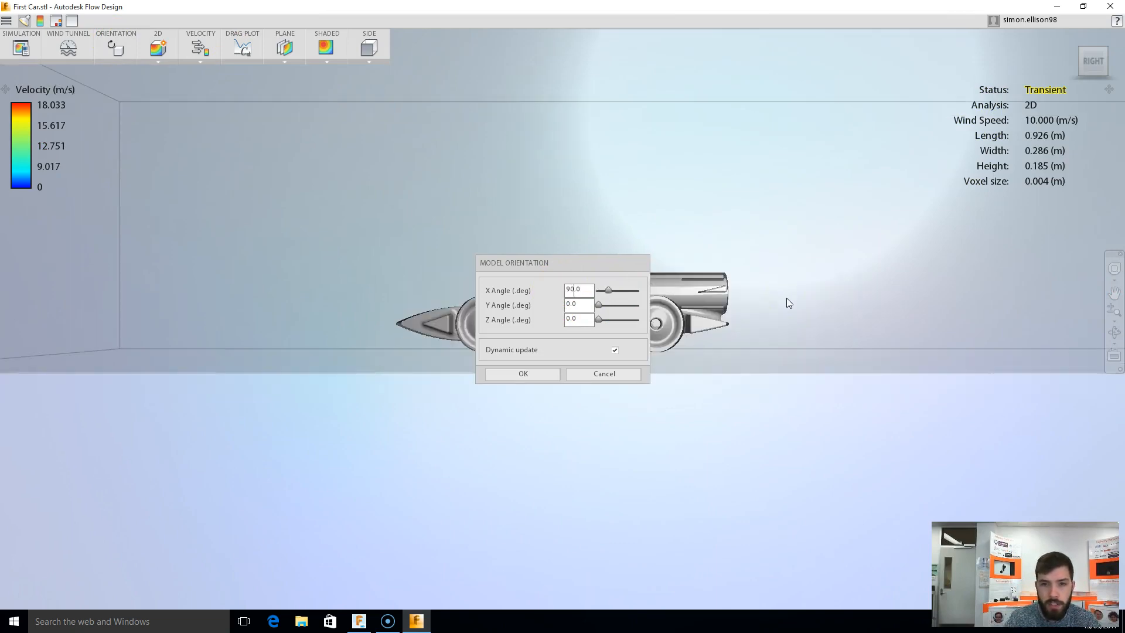
mouse_move(506, 420)
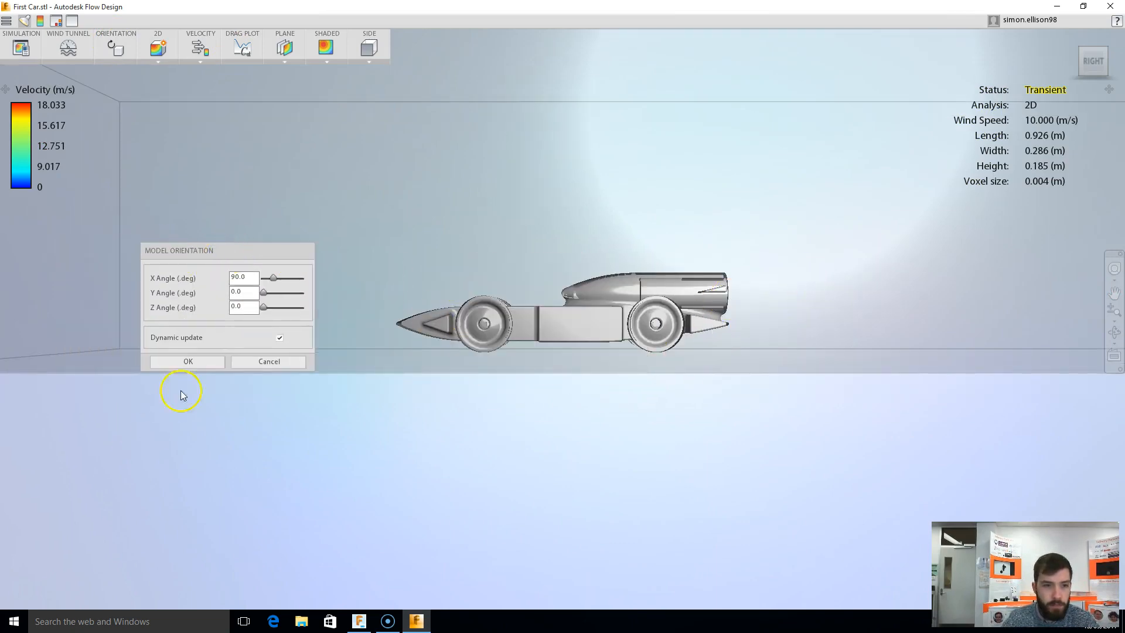
click(187, 361)
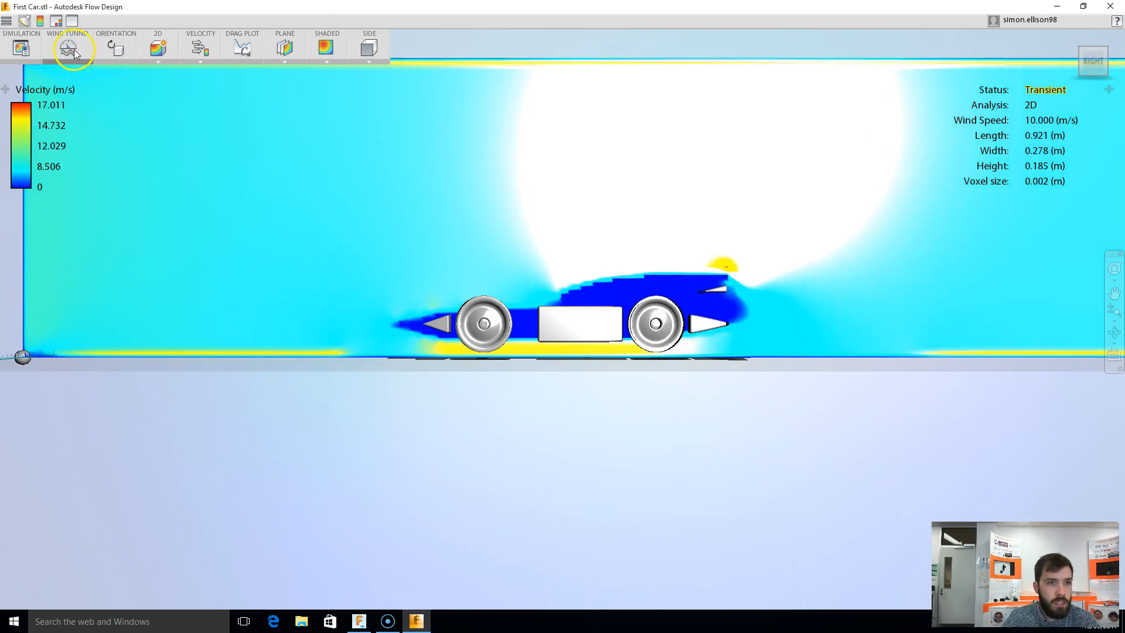
Step: Set the wind tunnel speed to 20.00 m/s and rerun the simulation
click(68, 47)
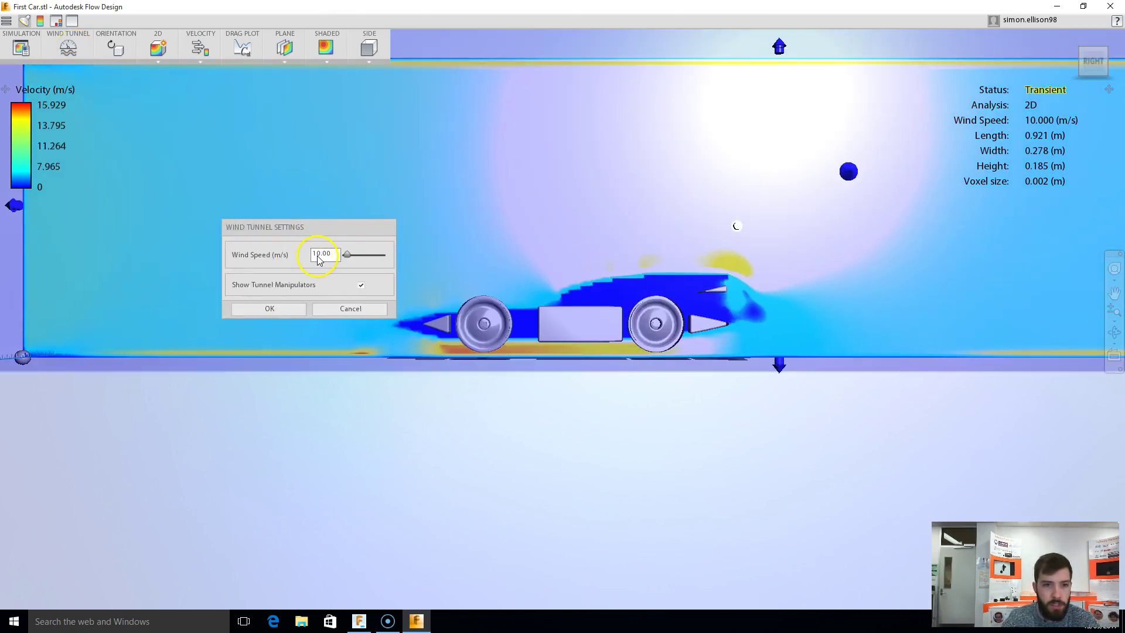
text(20.00)
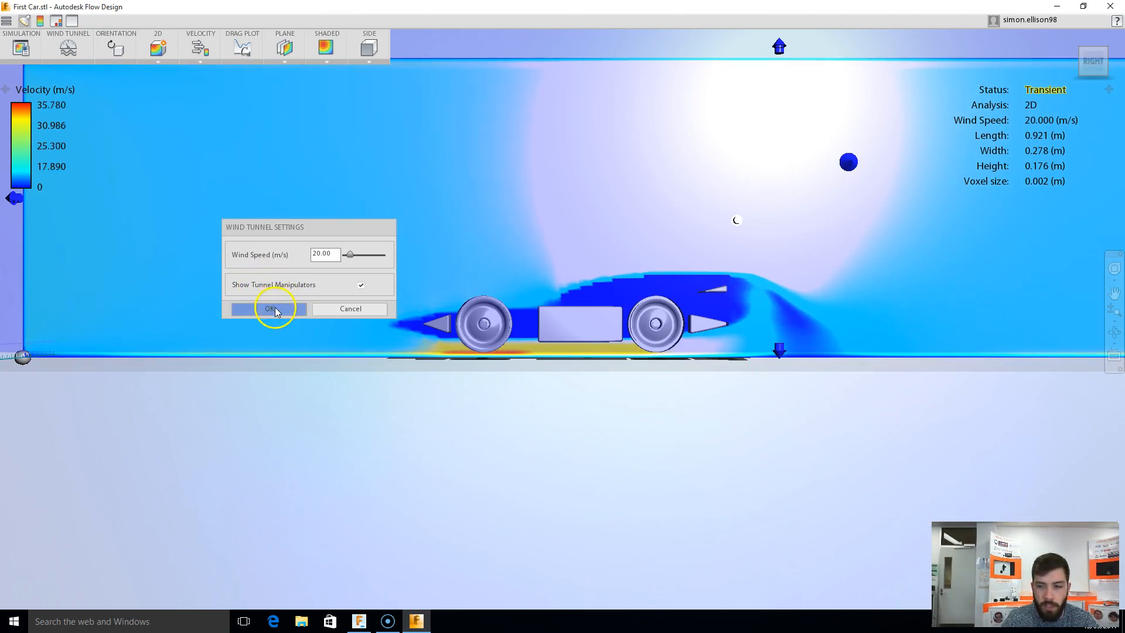
click(273, 308)
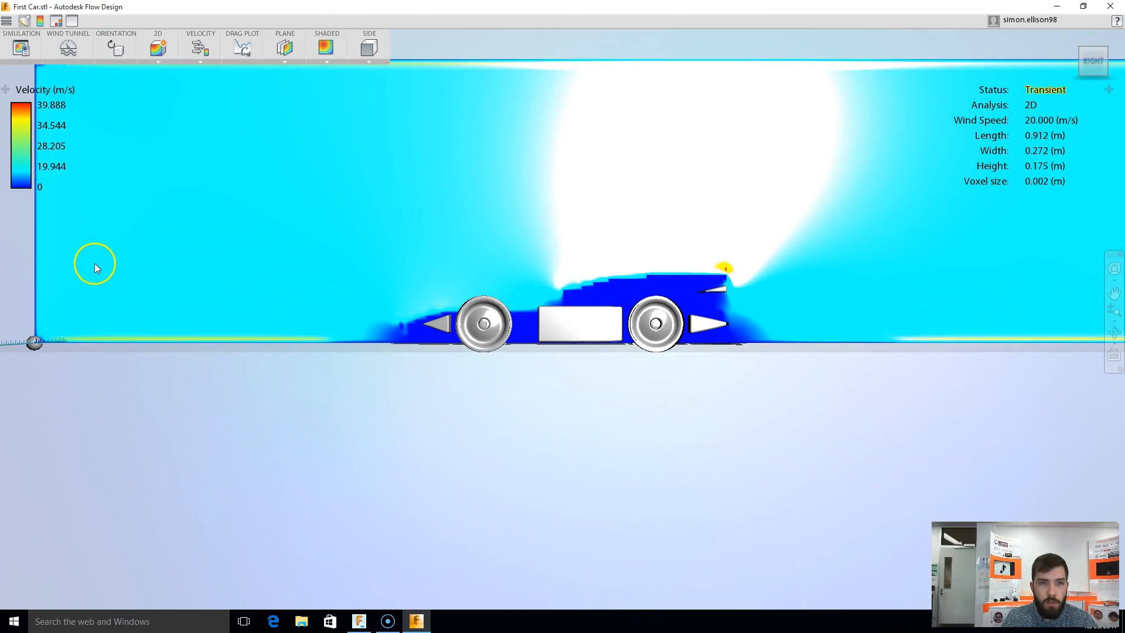
mouse_move(807, 270)
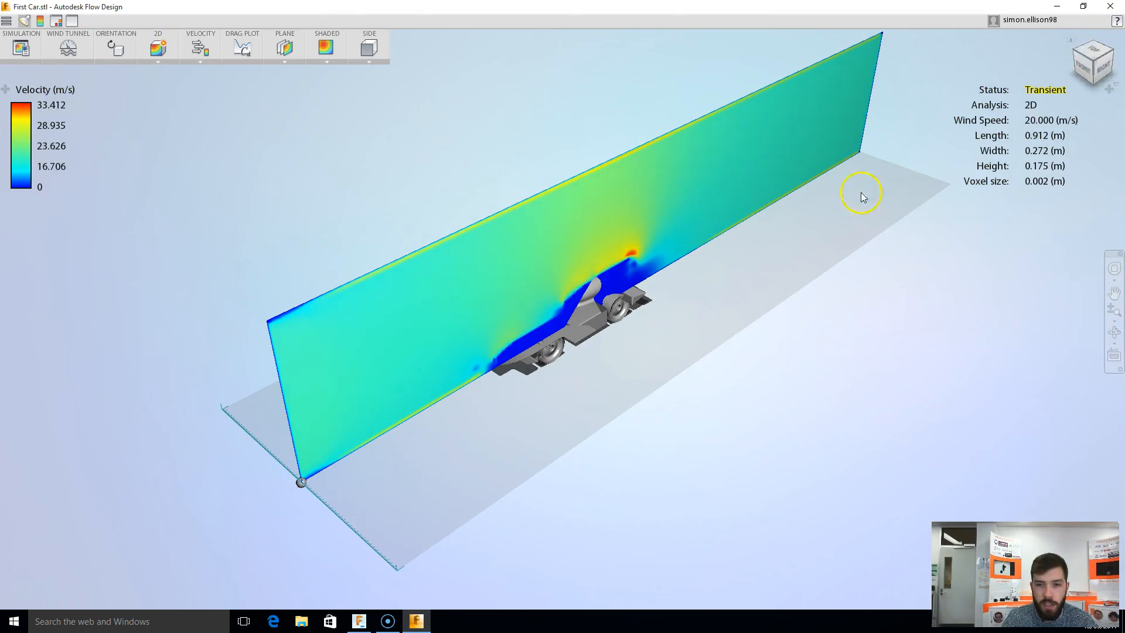
mouse_move(527, 337)
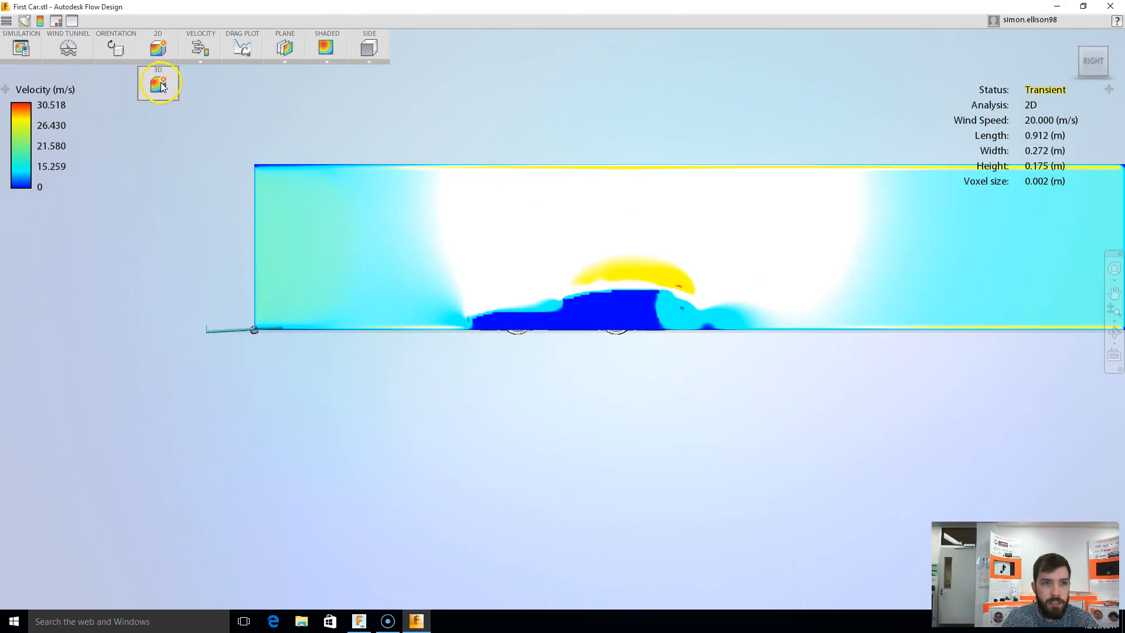
Step: Switch the analysis mode from 2D to 3D at 20 m/s and bring up the drag plot
click(158, 82)
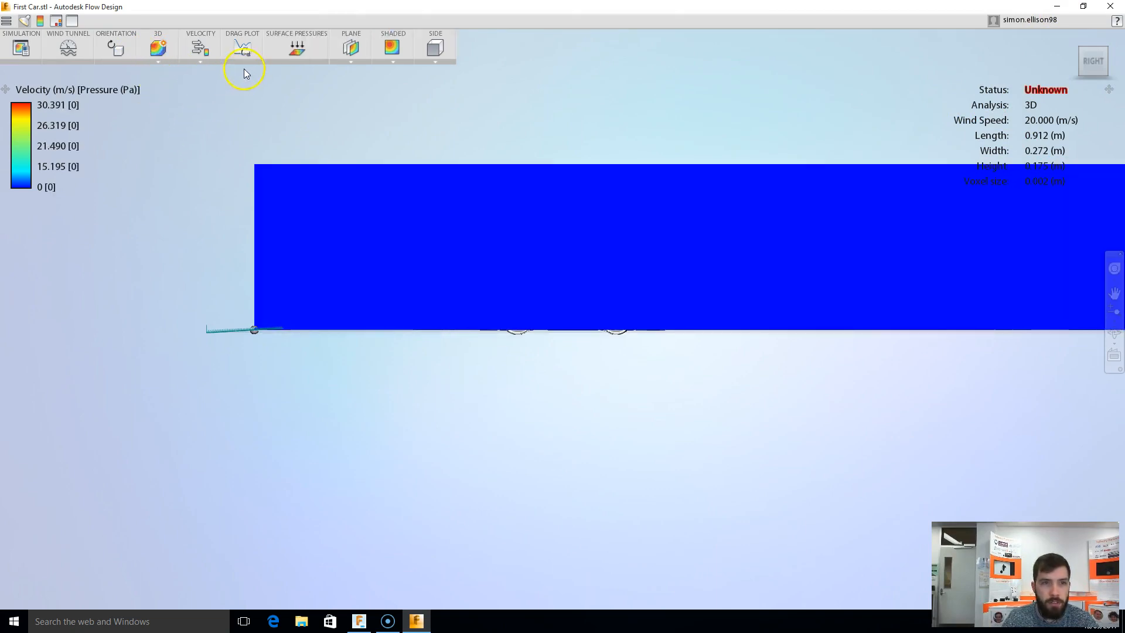
click(297, 47)
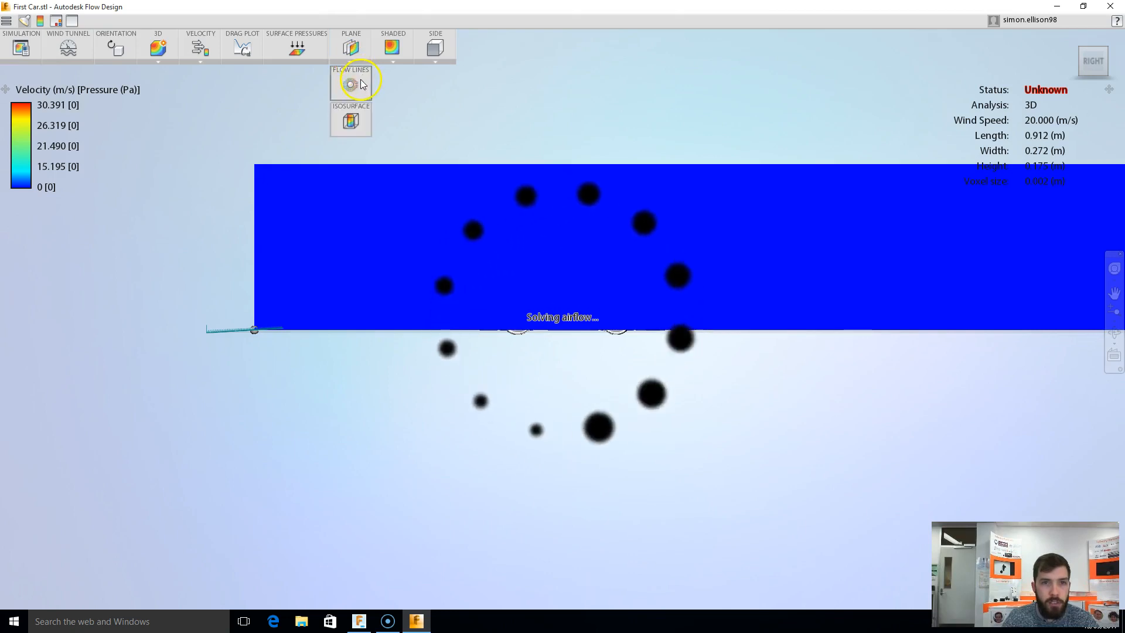
Step: Display flow lines streaming around the surface-pressure-coloured car
click(350, 81)
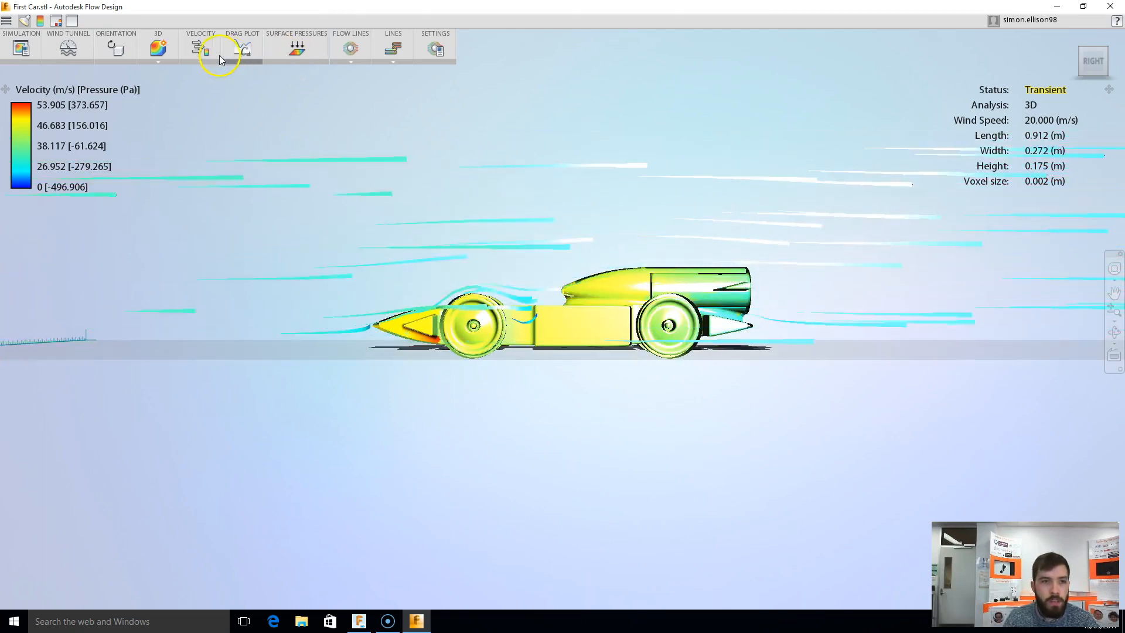
Step: Show the drag graph panel beneath the car tracking drag coefficient and force
click(245, 47)
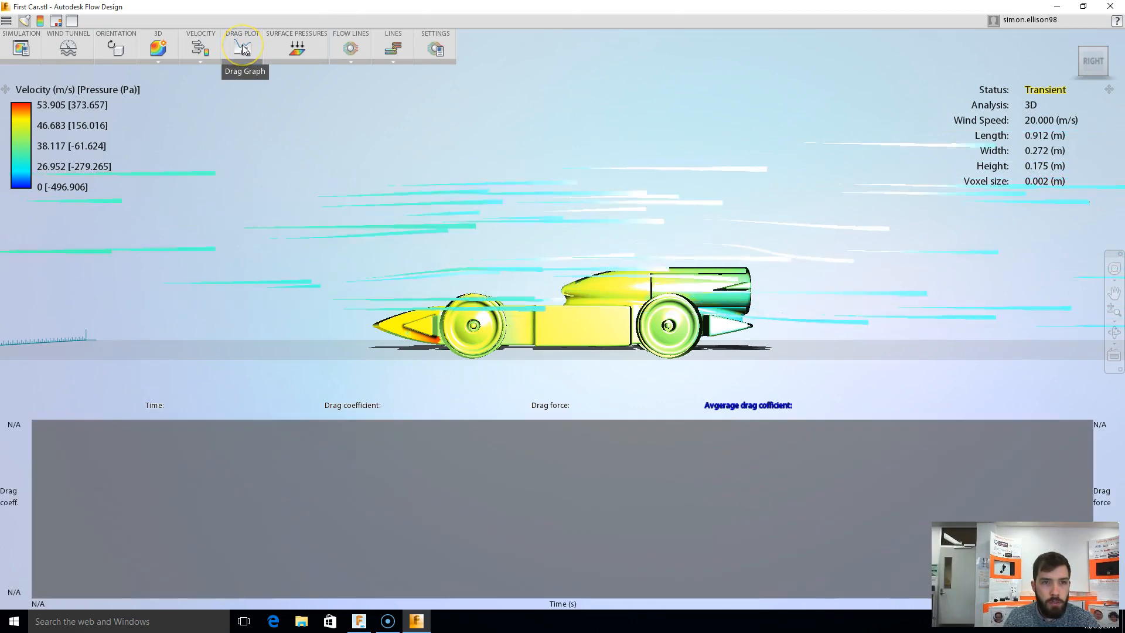
mouse_move(98, 474)
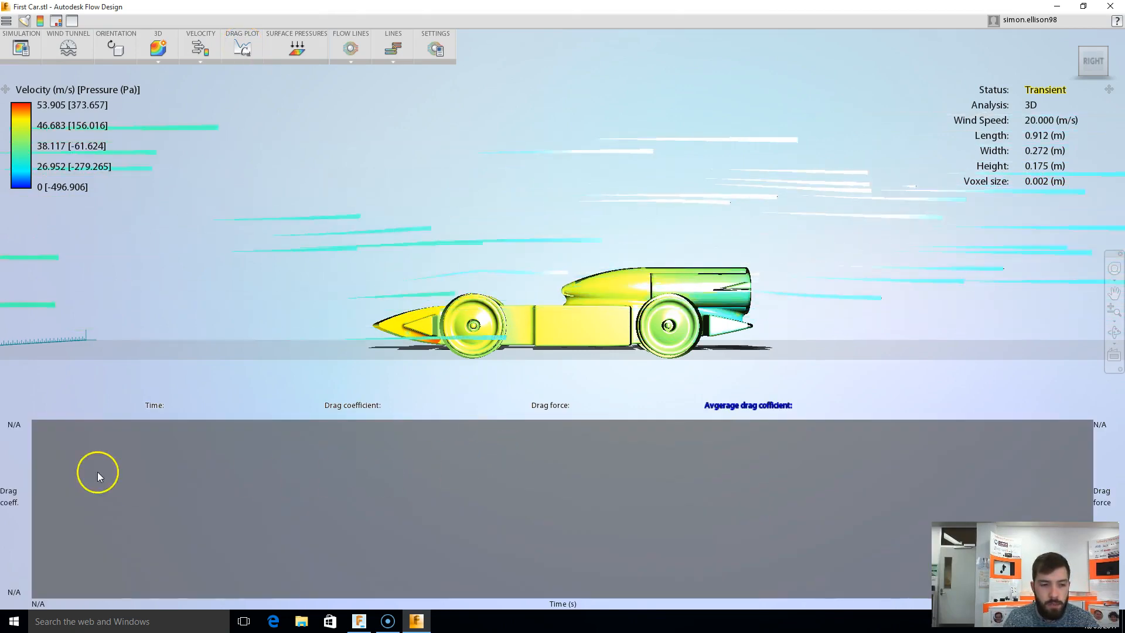
mouse_move(832, 472)
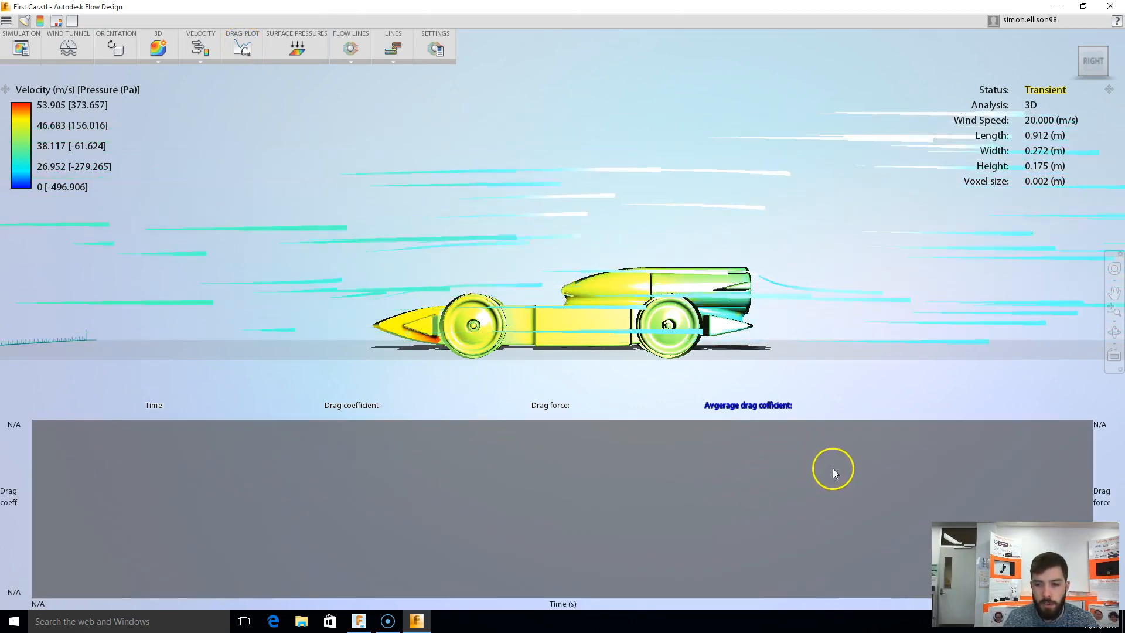
mouse_move(773, 405)
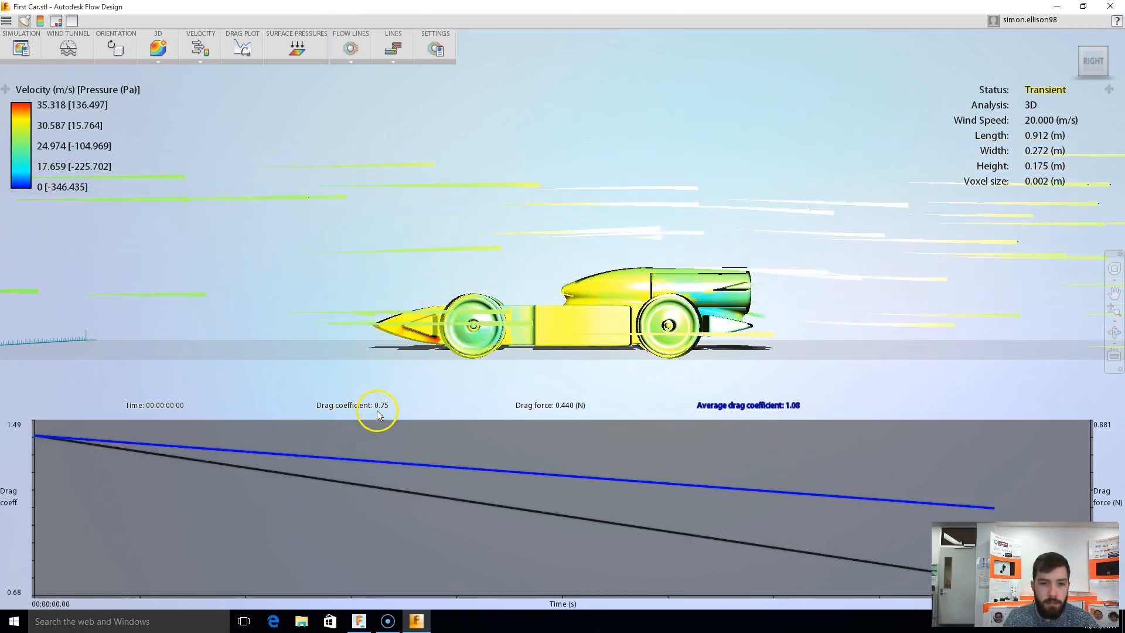
mouse_move(794, 412)
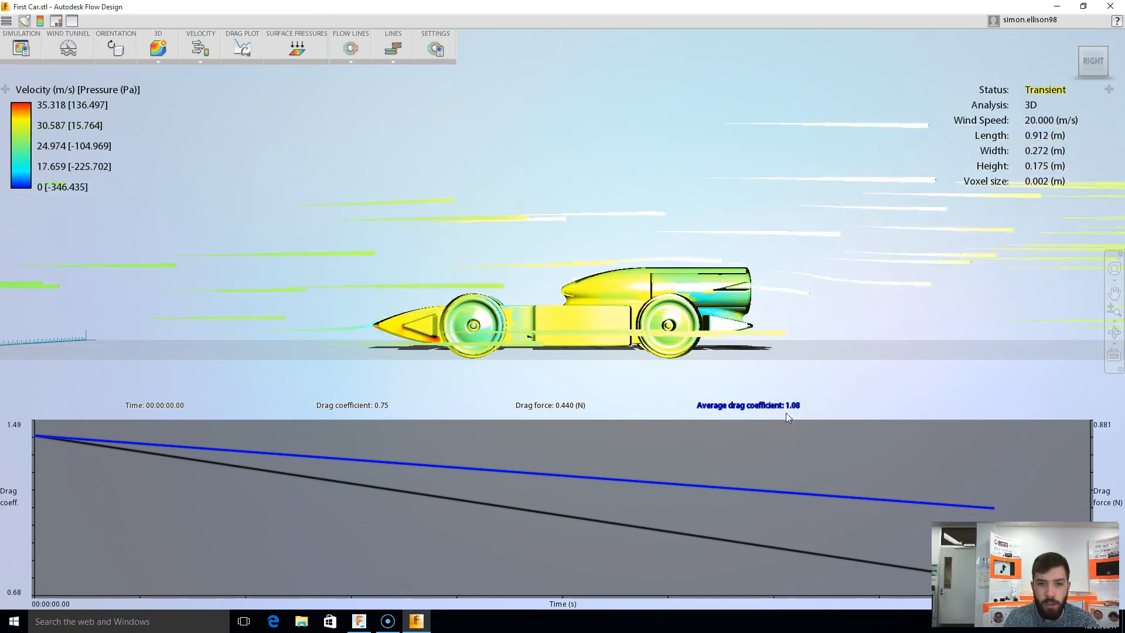
Step: Adjust the flow line Count/Speed/Size/Length settings and confirm them
click(434, 48)
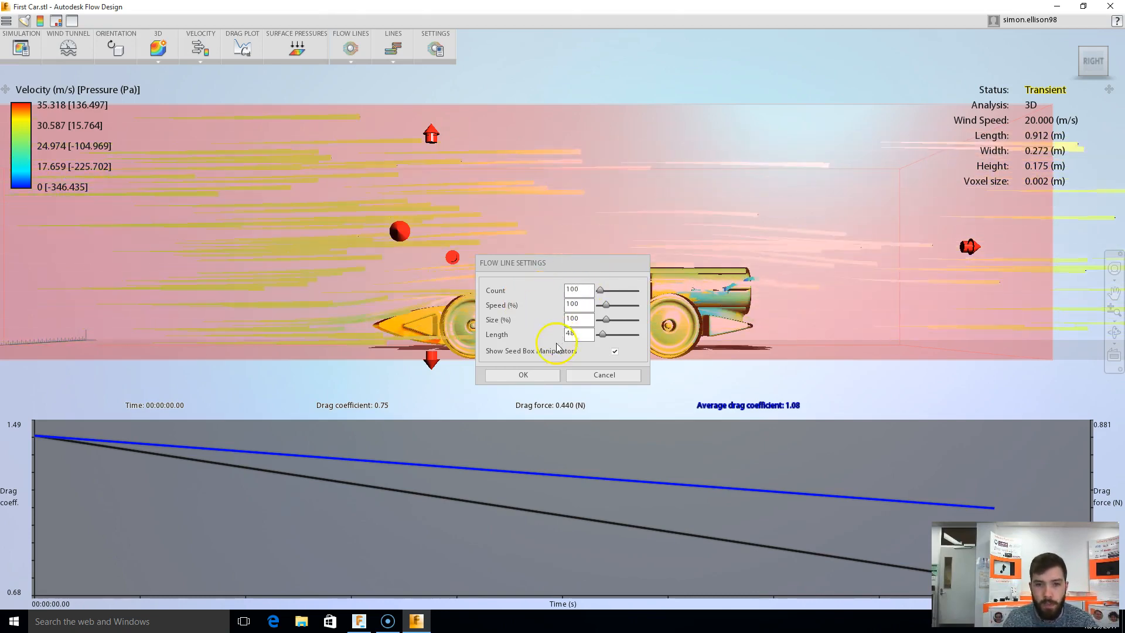
click(523, 375)
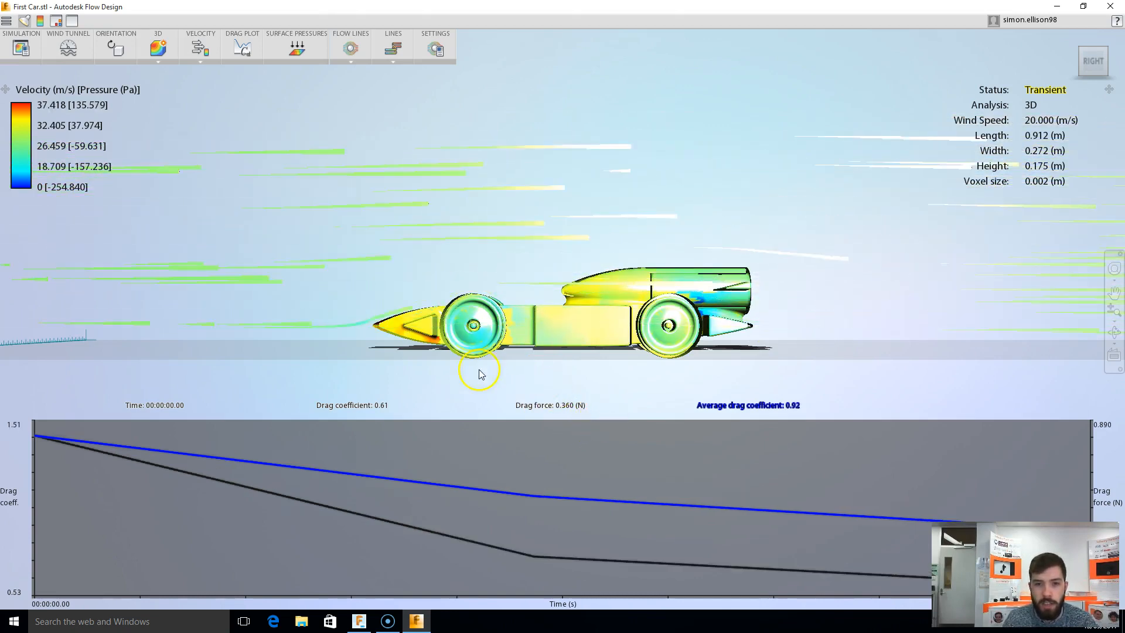
mouse_move(1052, 73)
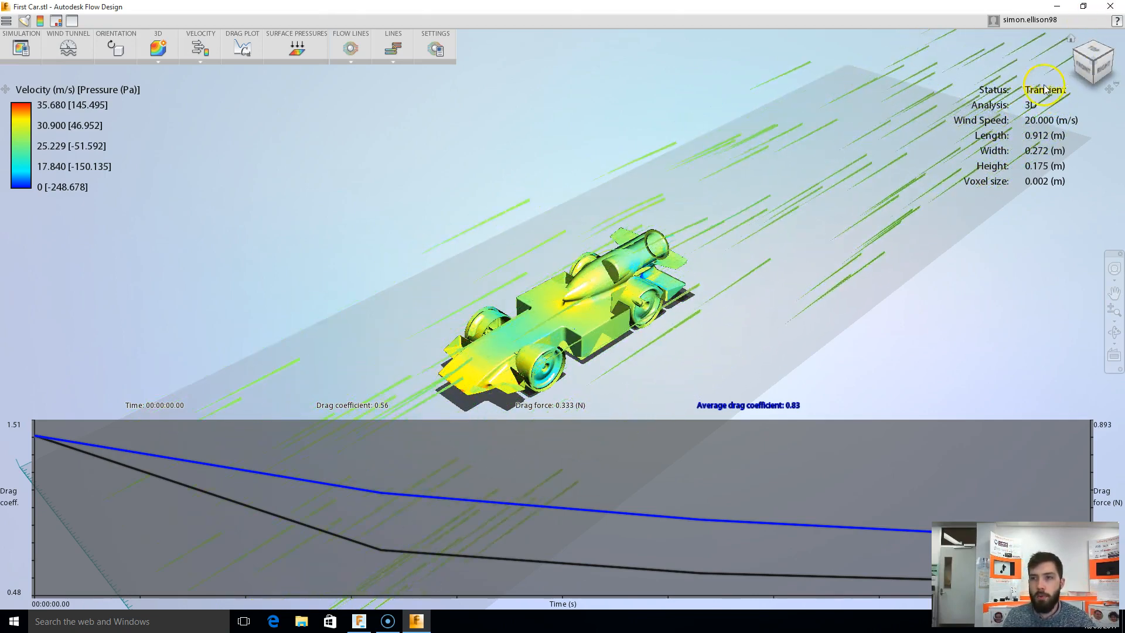
mouse_move(1046, 89)
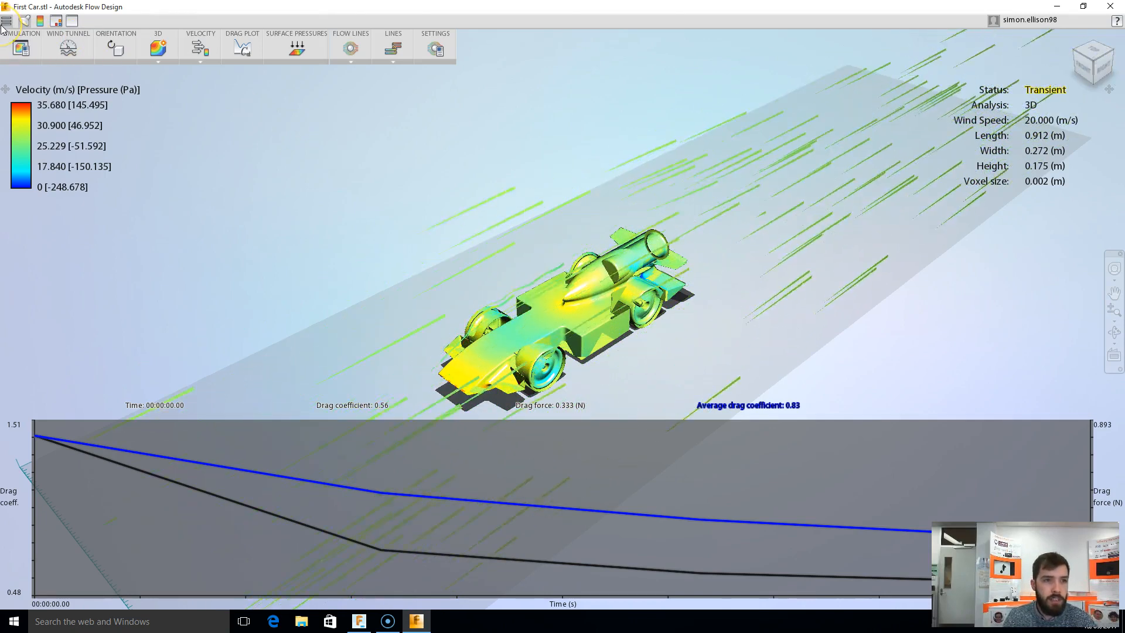
Step: Save the wind tunnel view as a JPG named 'First C Imag' in the 9F1 folder
click(7, 21)
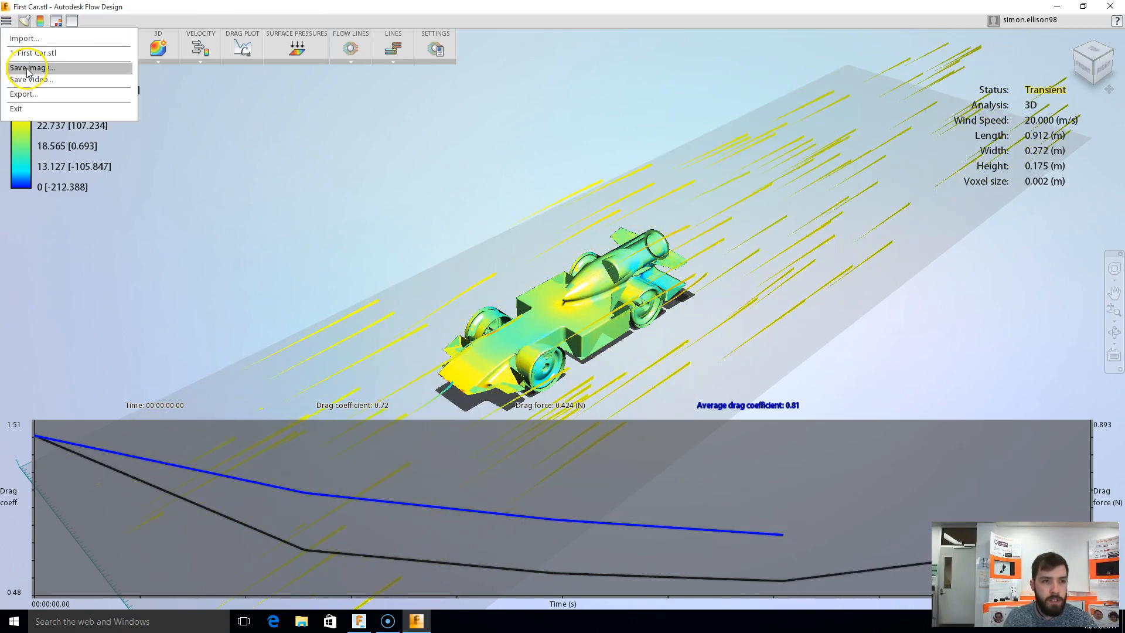
click(30, 67)
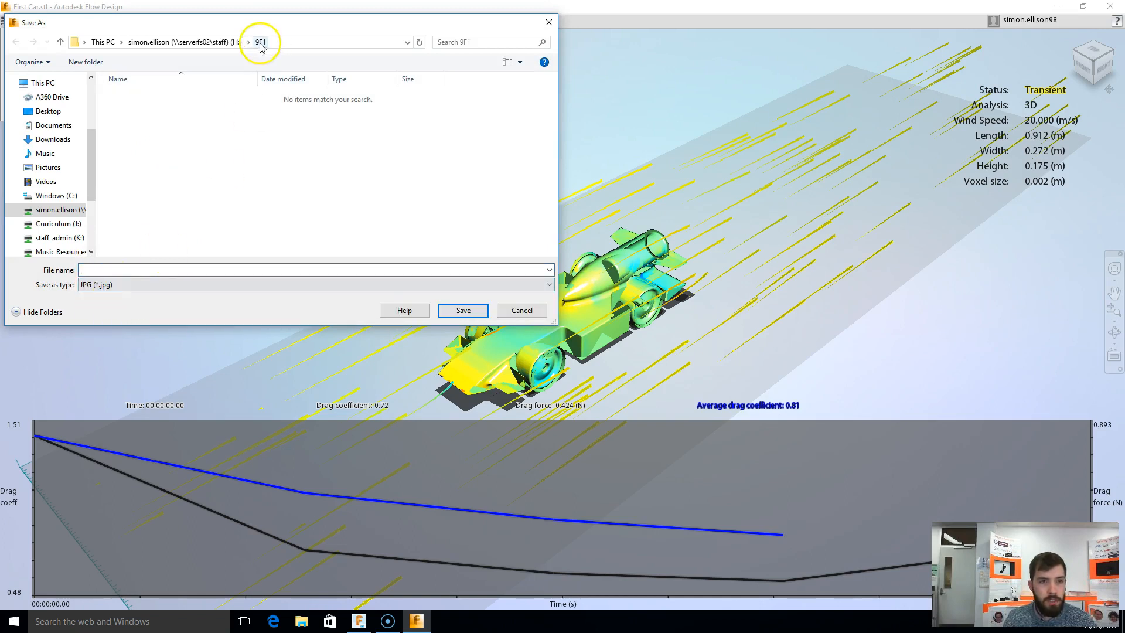
text(F)
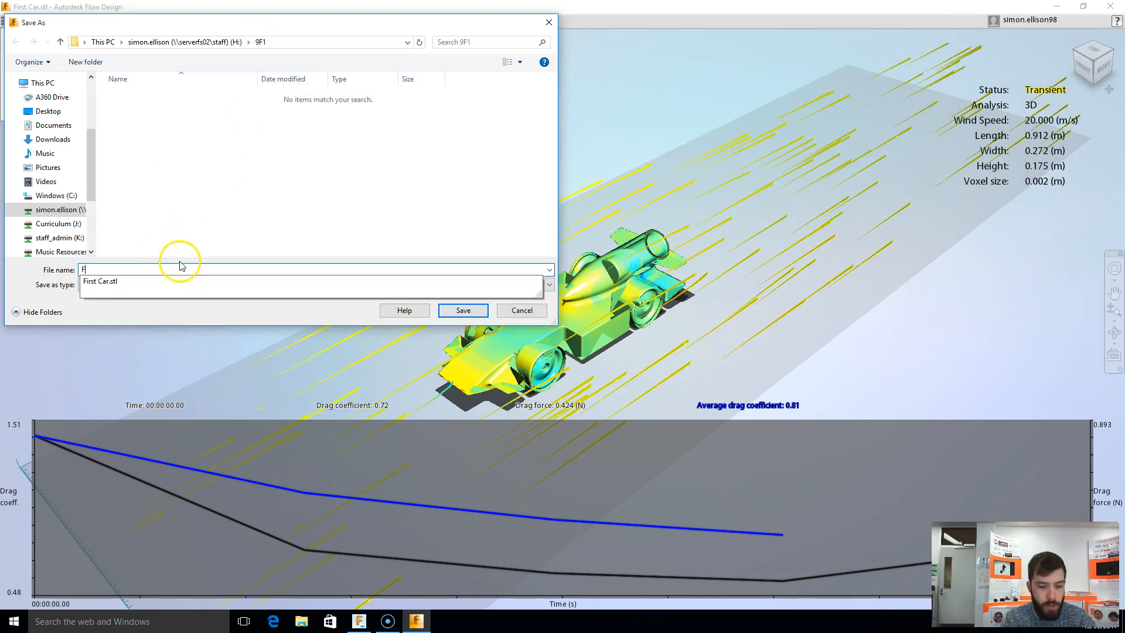
text(irst Car -)
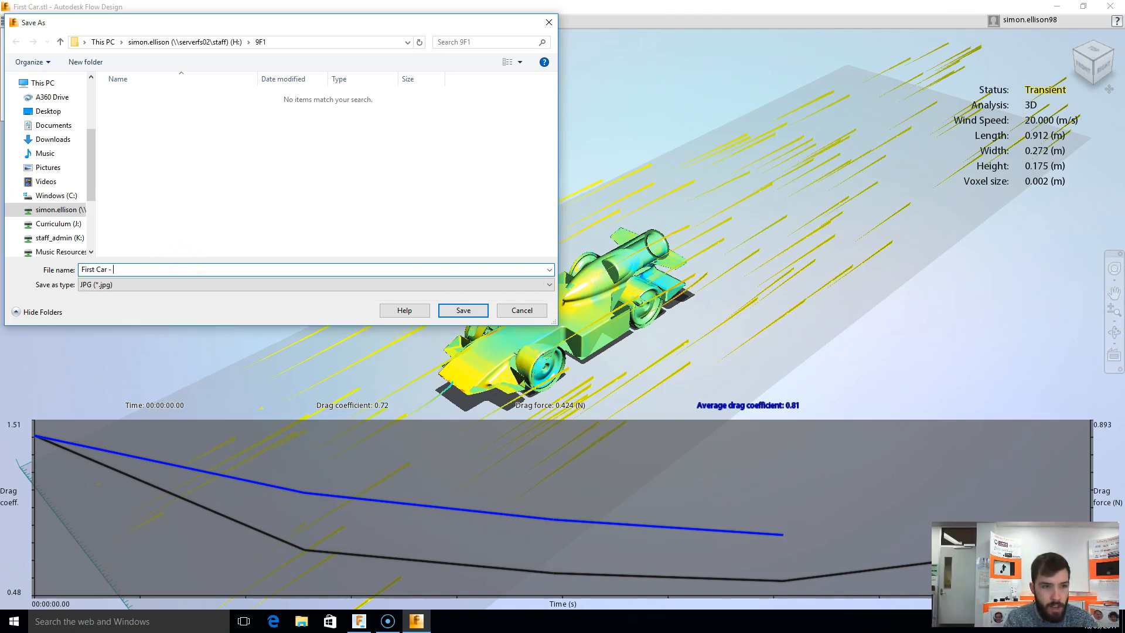
text(Imag)
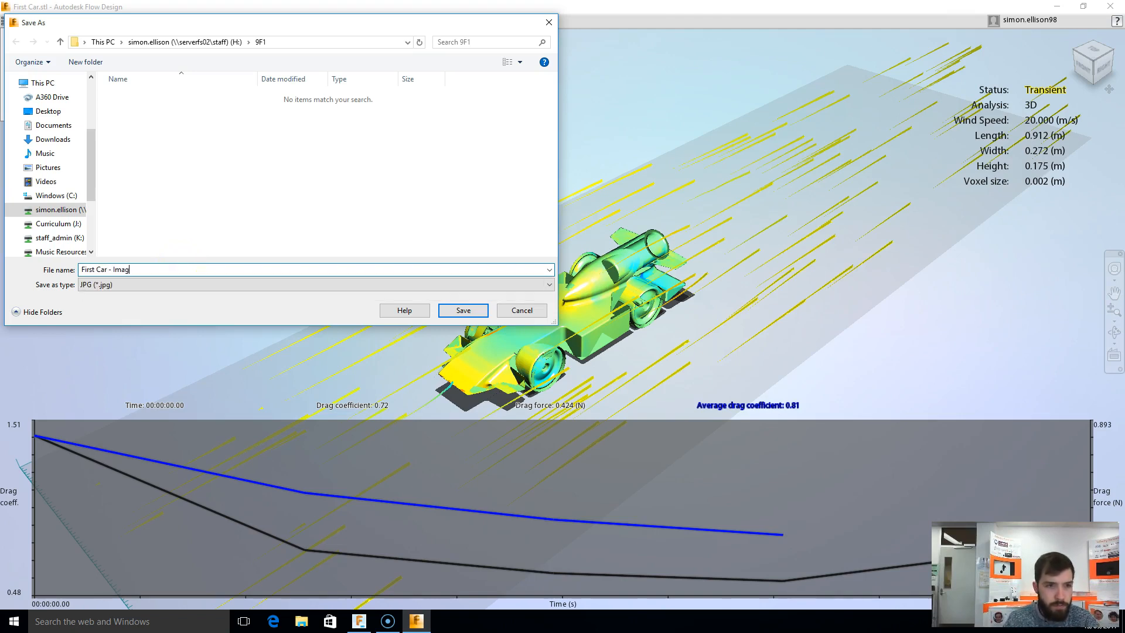
click(462, 309)
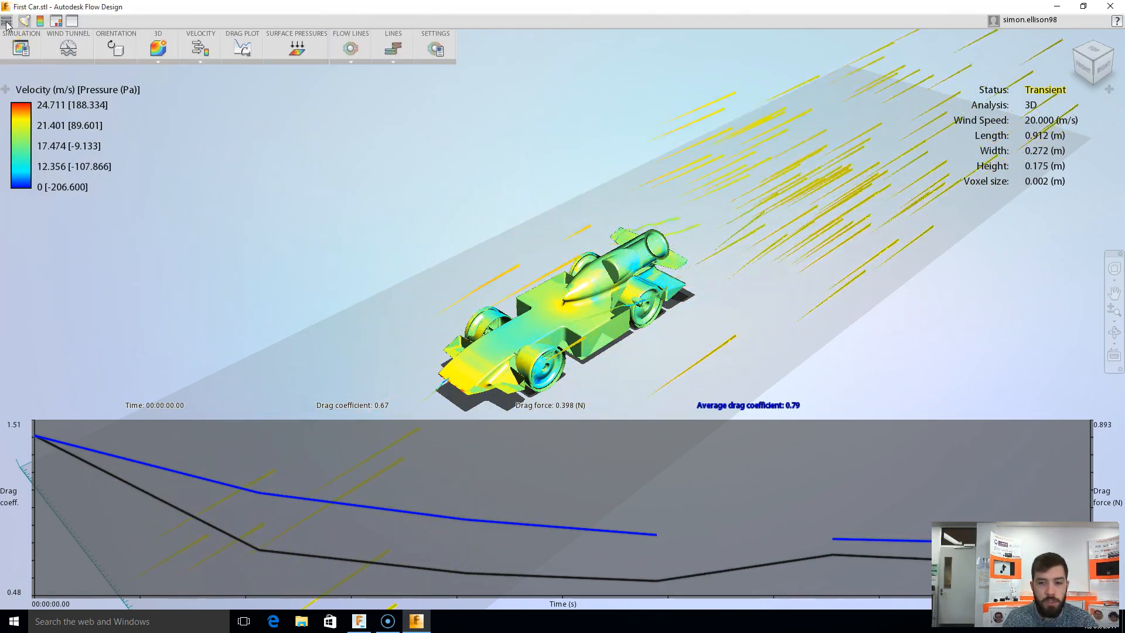
Step: Start the video recorder from the application menu and capture the airflow animation
click(8, 20)
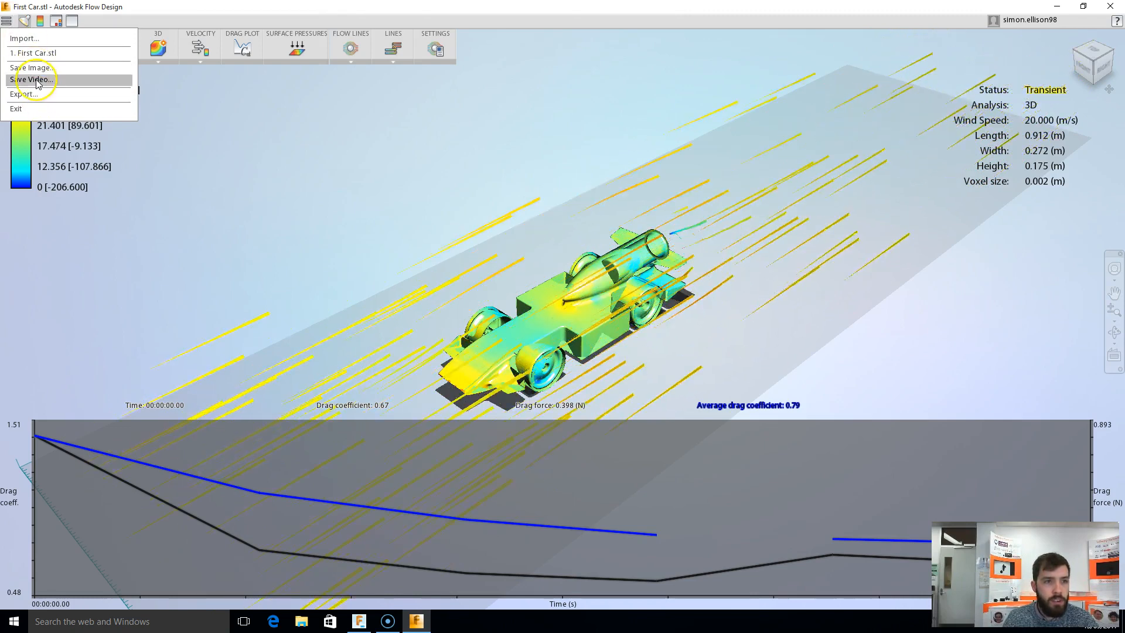
click(33, 79)
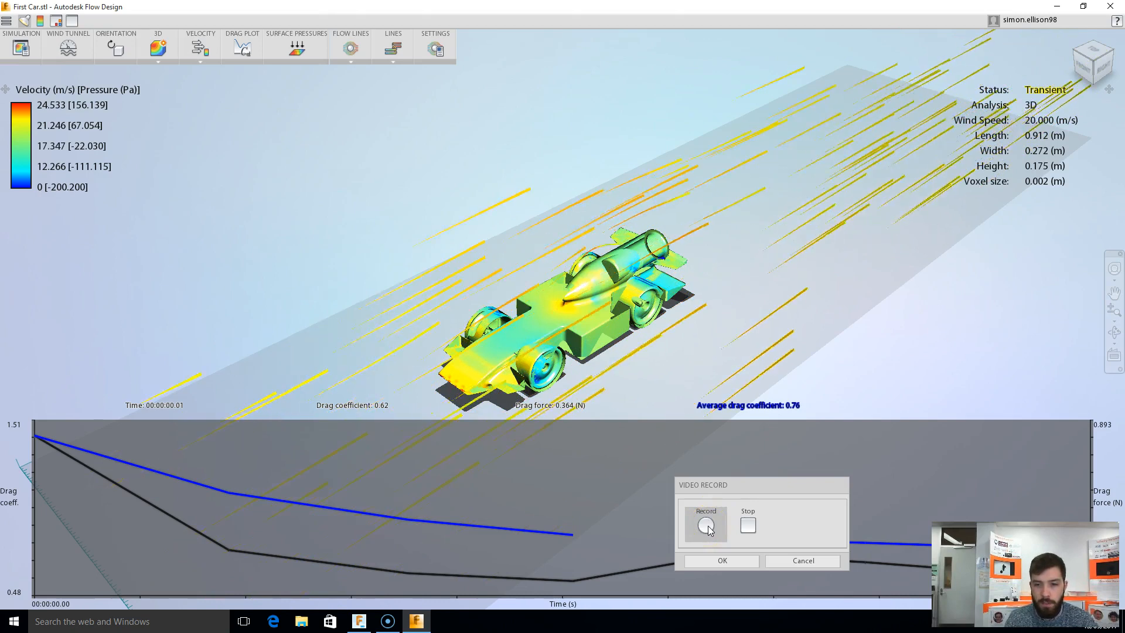
click(704, 524)
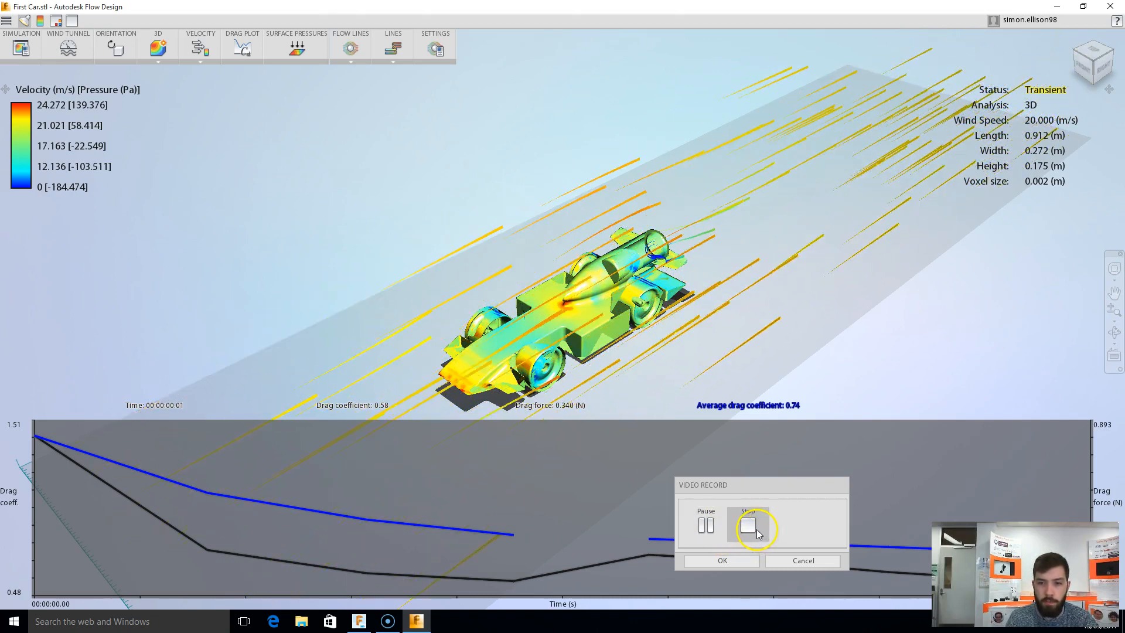
click(747, 523)
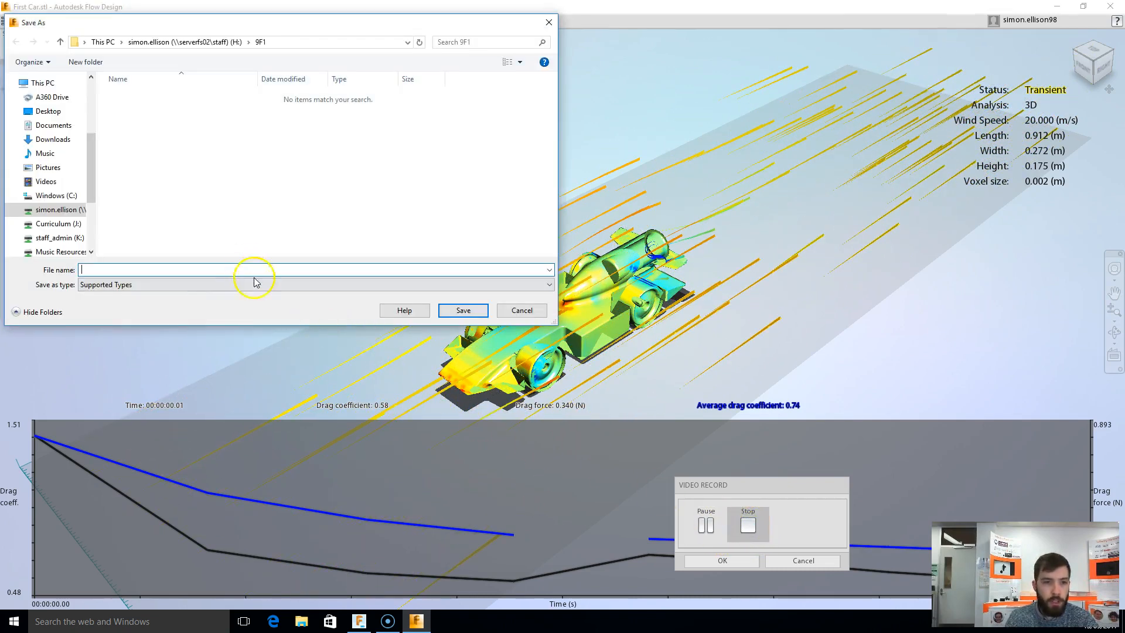
Step: Save the recording as an AVI named 'First C' in the 9F1 folder
click(314, 284)
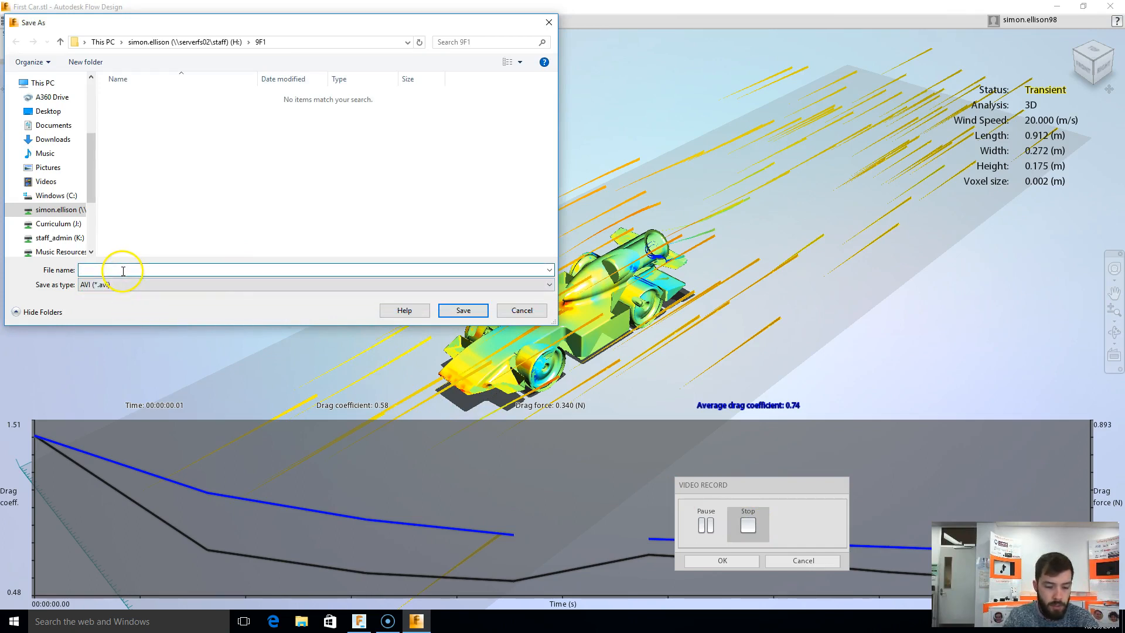
text(First Car - Vide)
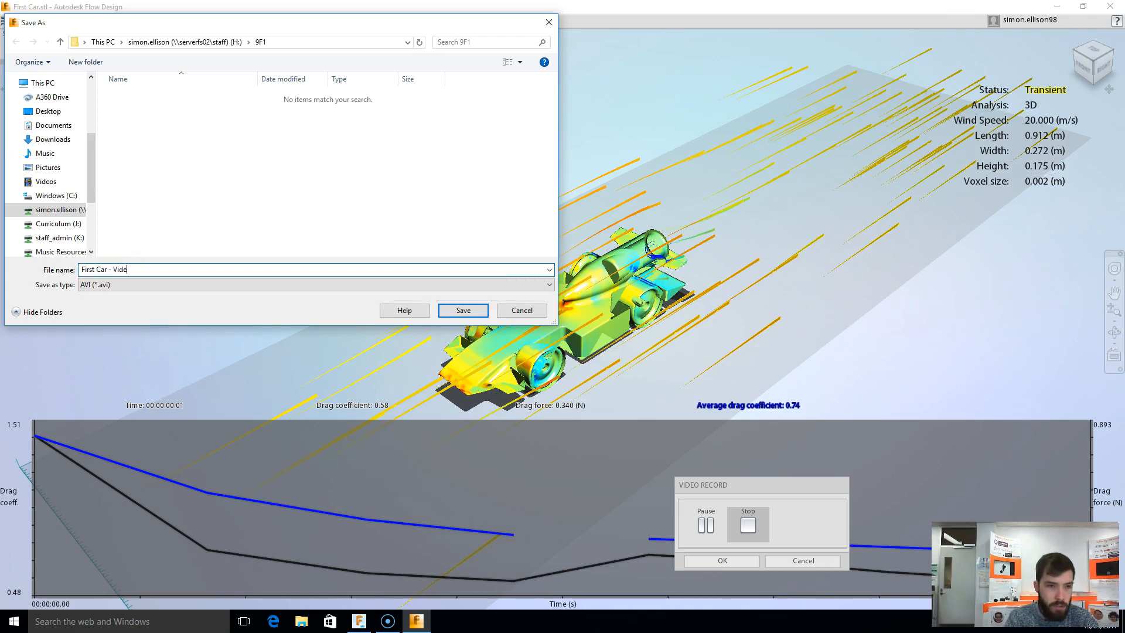
click(462, 309)
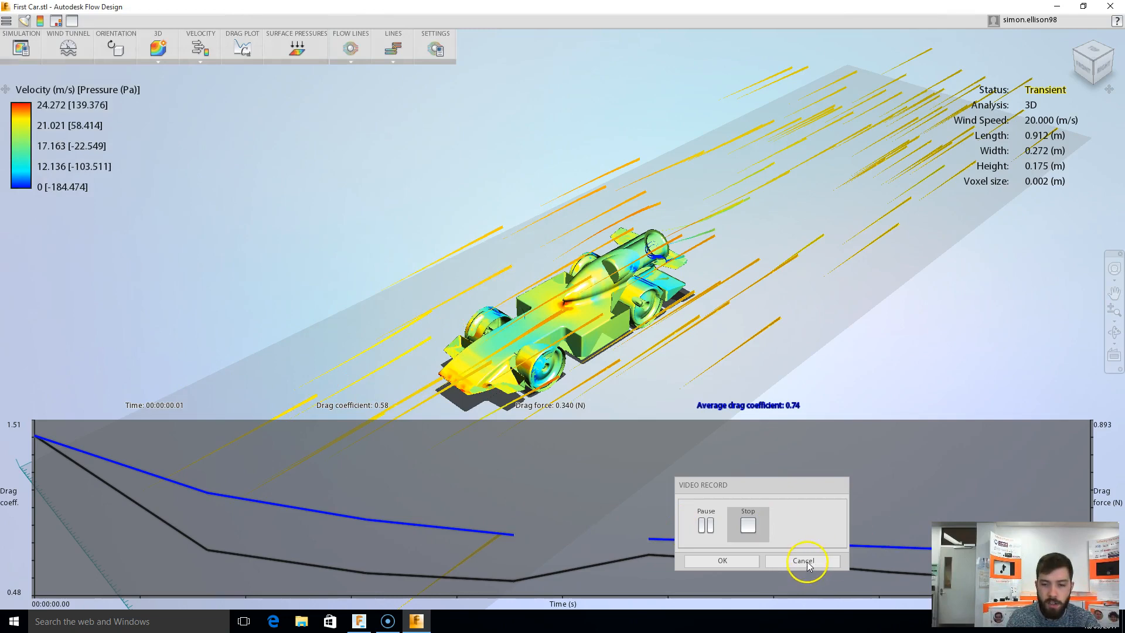
Step: Close the video recorder and view the car head-on via the ViewCube Front face
click(804, 560)
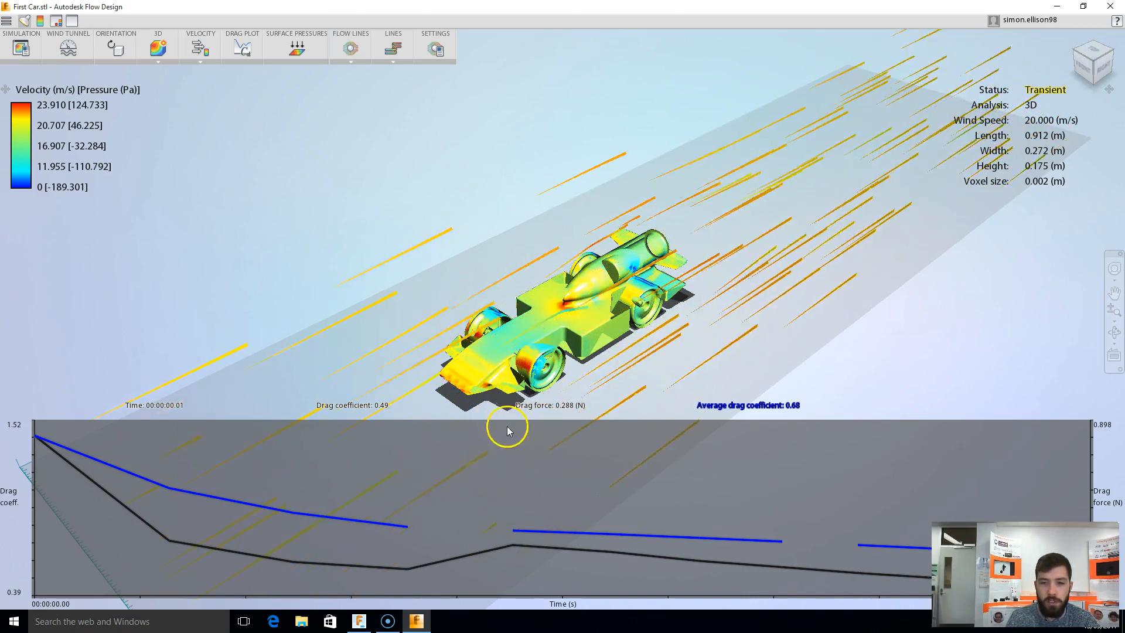
mouse_move(512, 501)
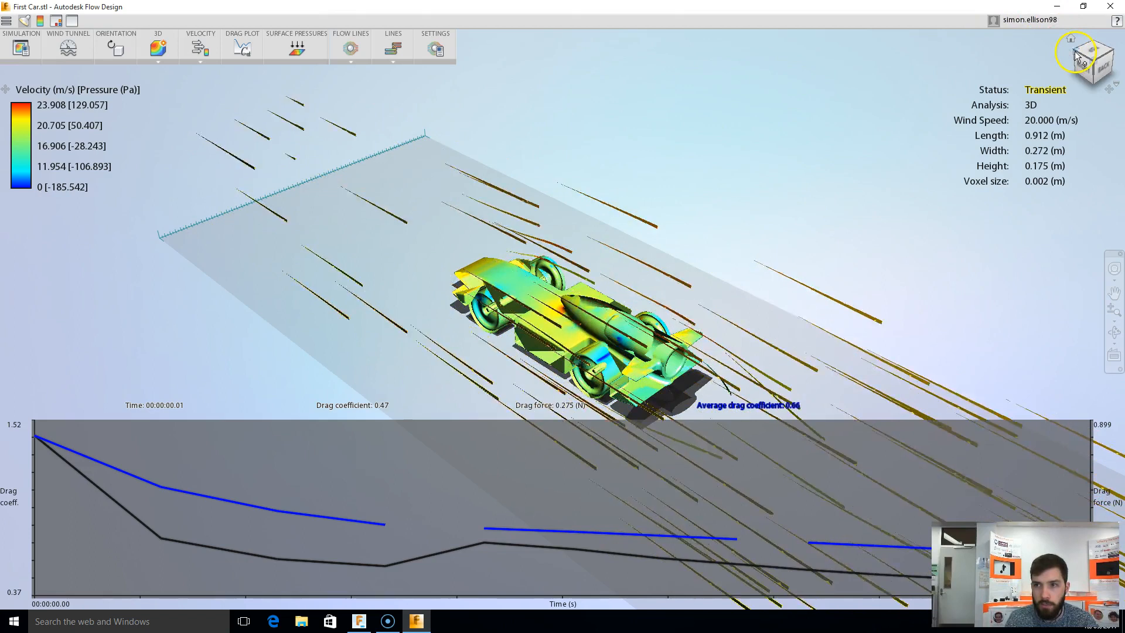
click(1091, 60)
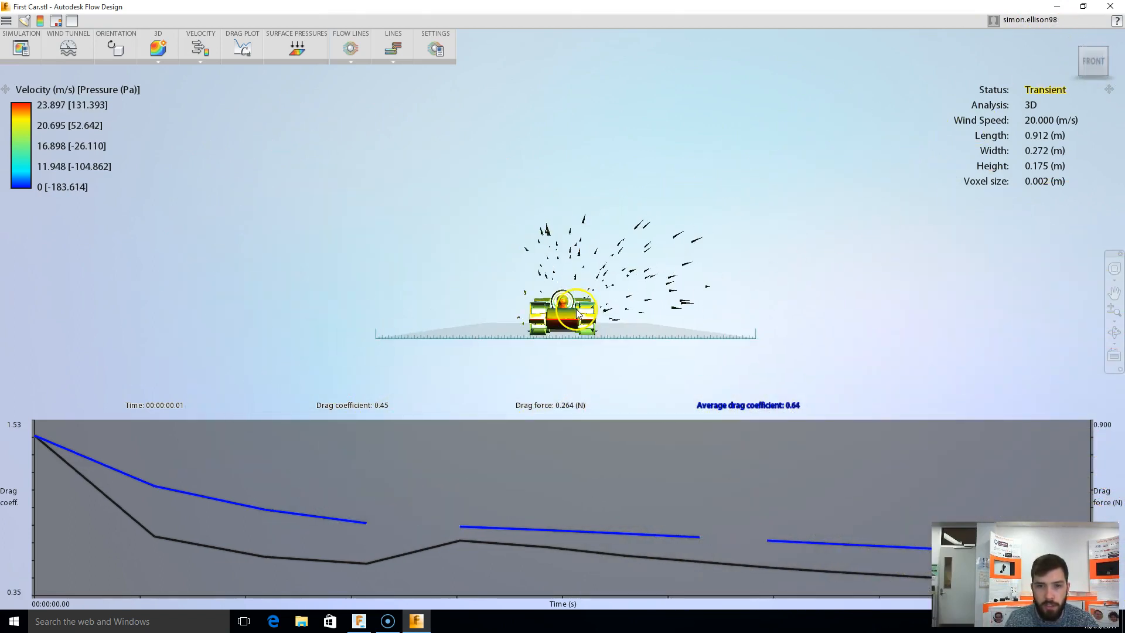